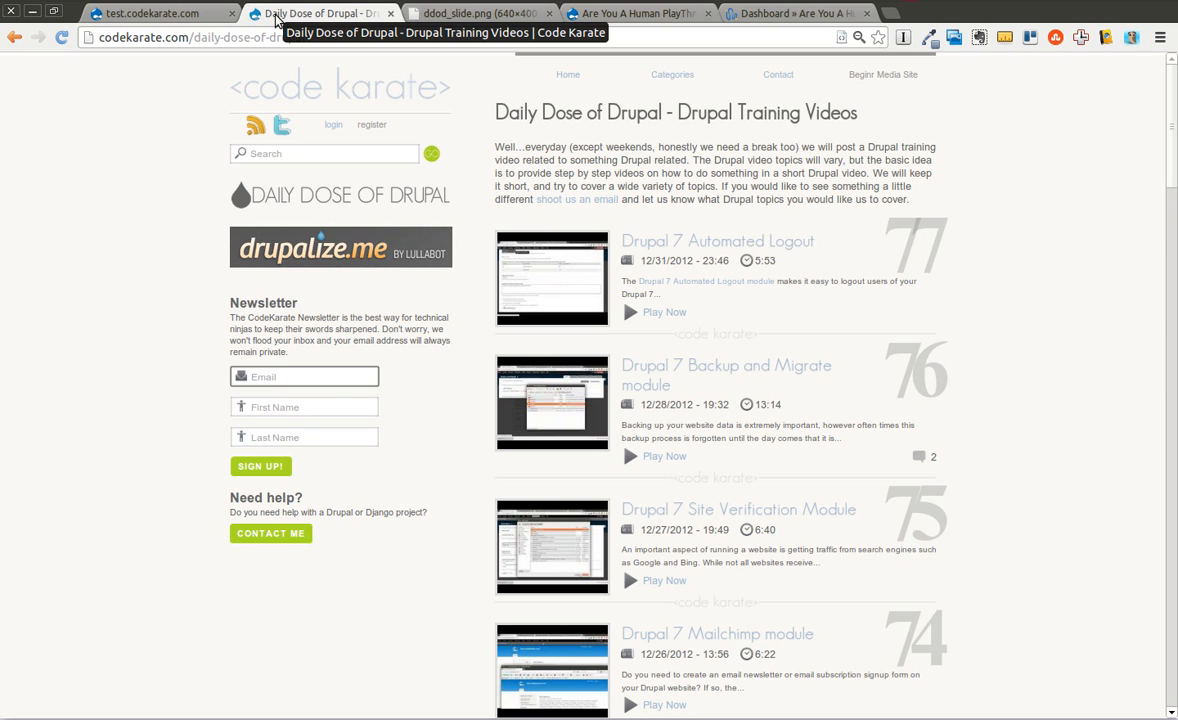
pyautogui.moveTo(660, 178)
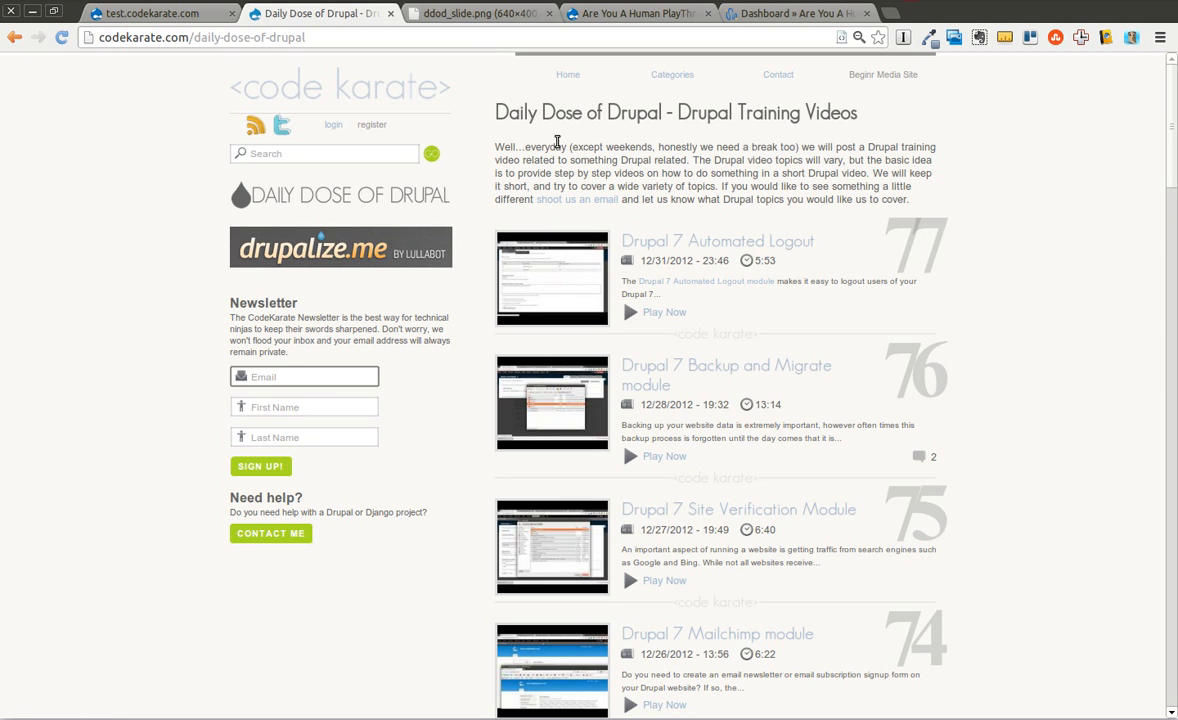
# Step: Browse the contact slide and Daily Dose of Drupal list, then open the PlayThru project page
pyautogui.click(475, 13)
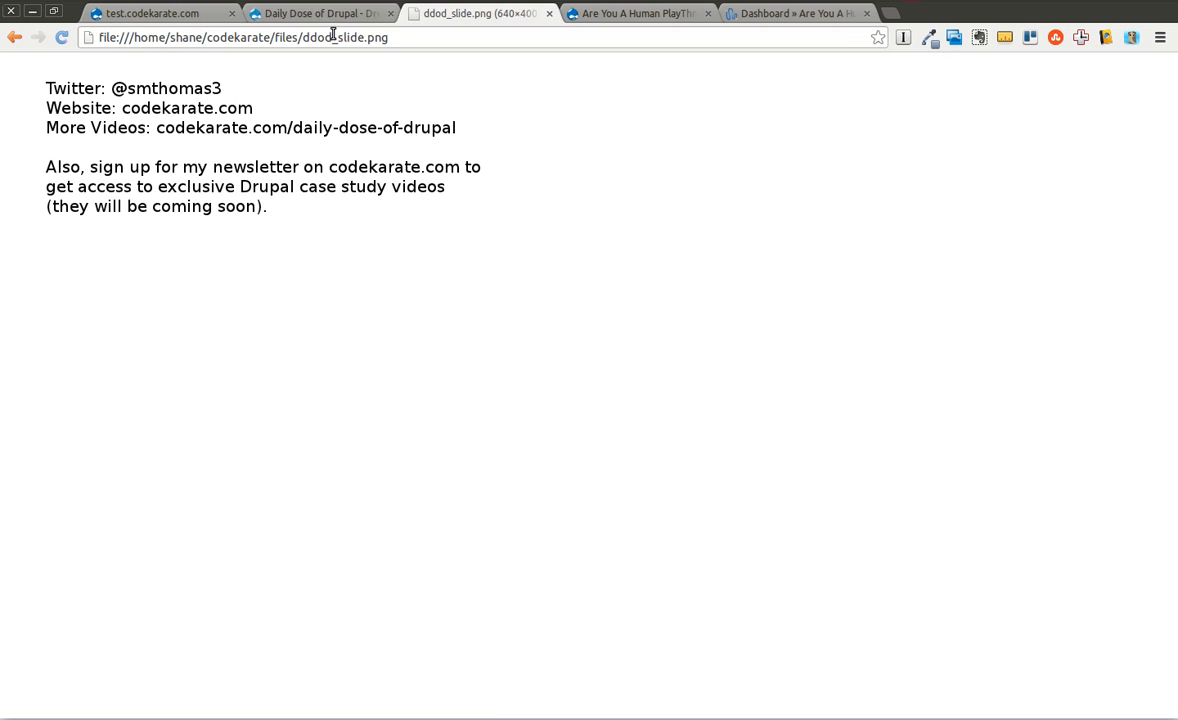
pyautogui.click(320, 13)
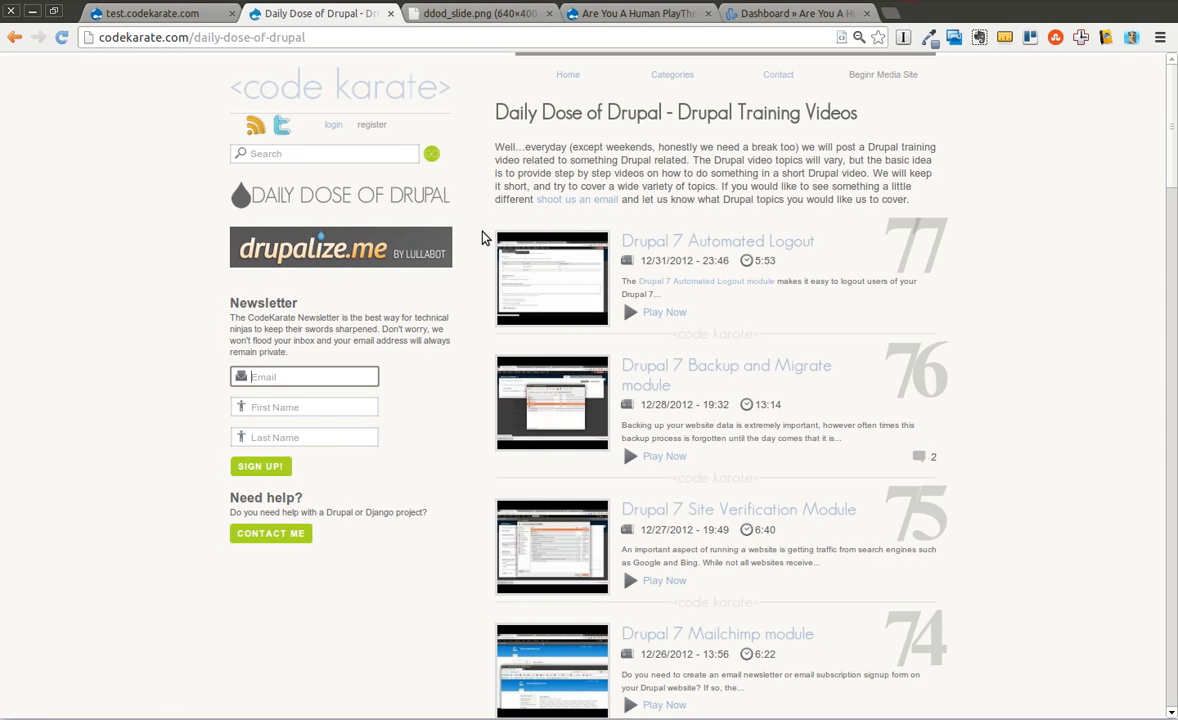
pyautogui.moveTo(689, 93)
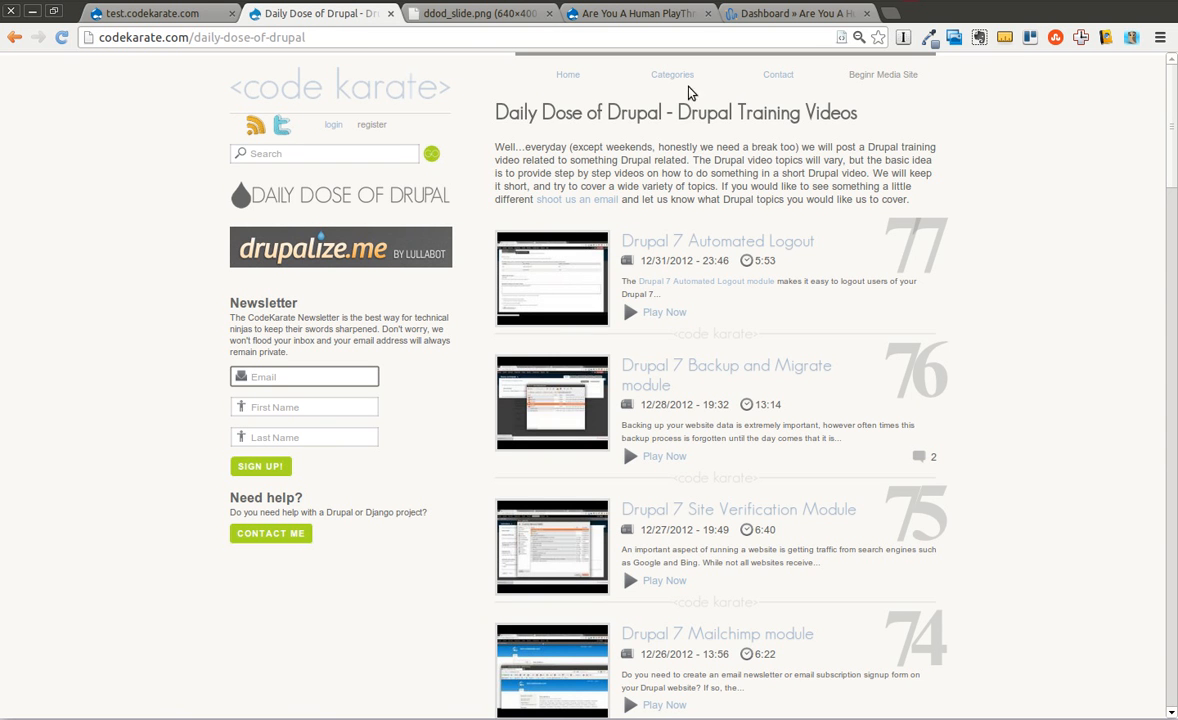
pyautogui.moveTo(640, 13)
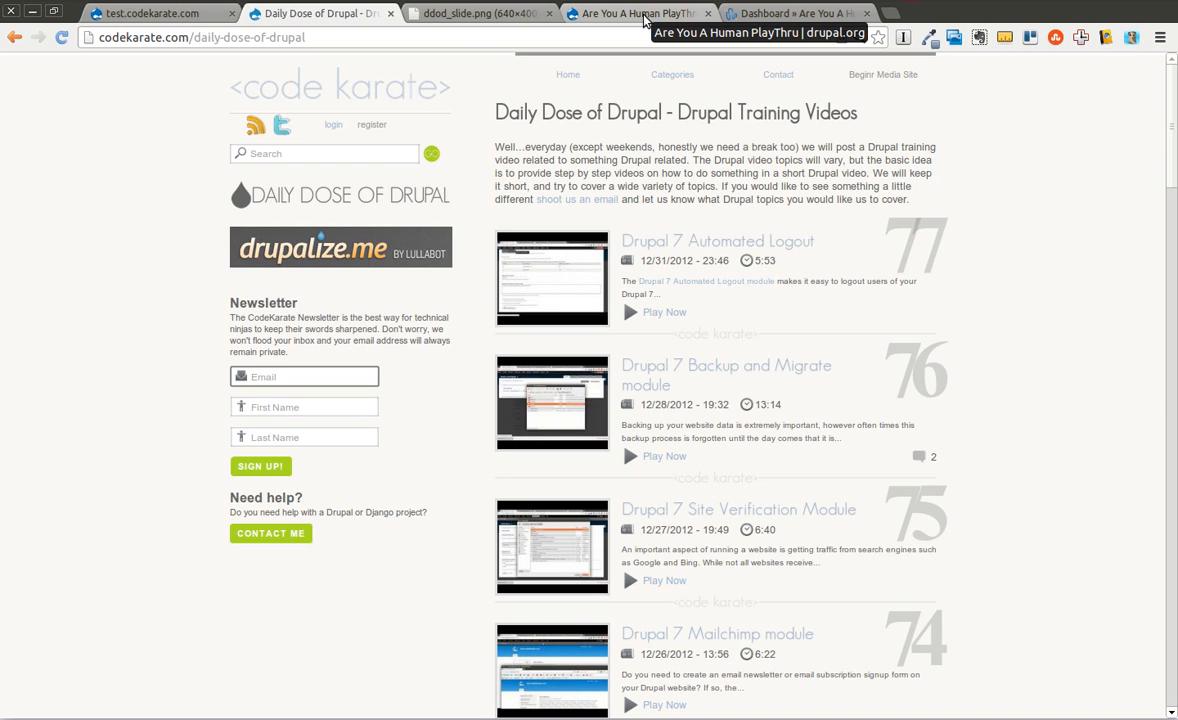
pyautogui.click(637, 13)
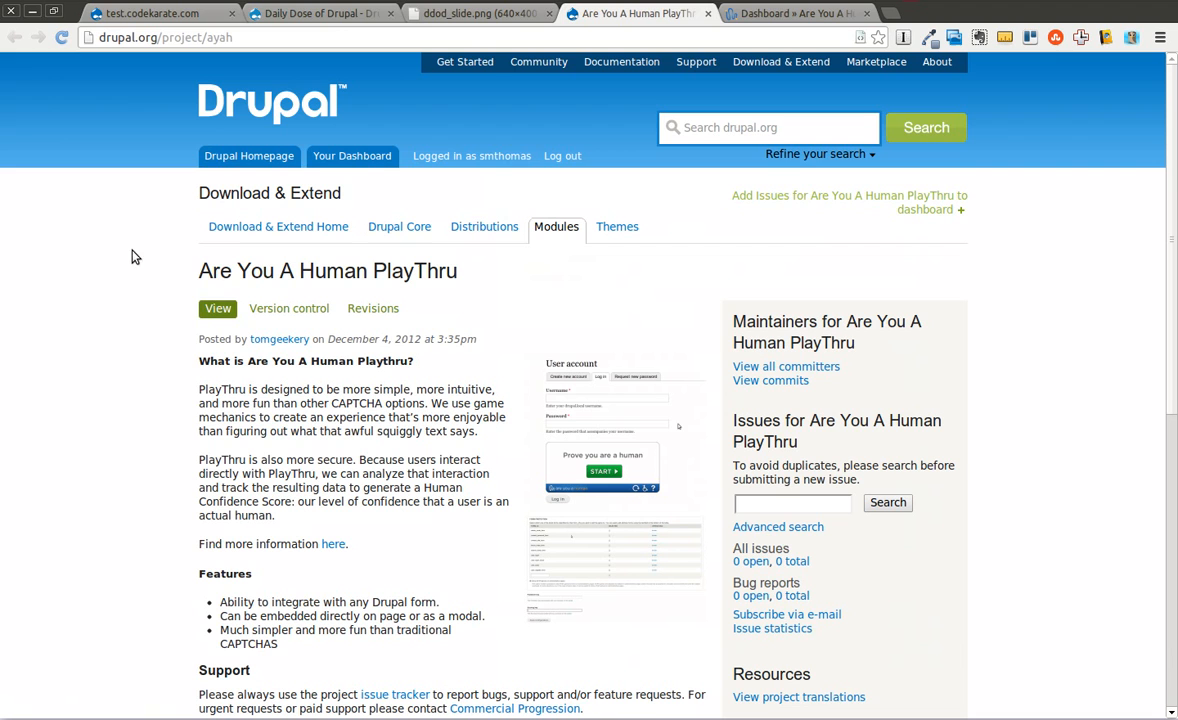
pyautogui.moveTo(30, 260)
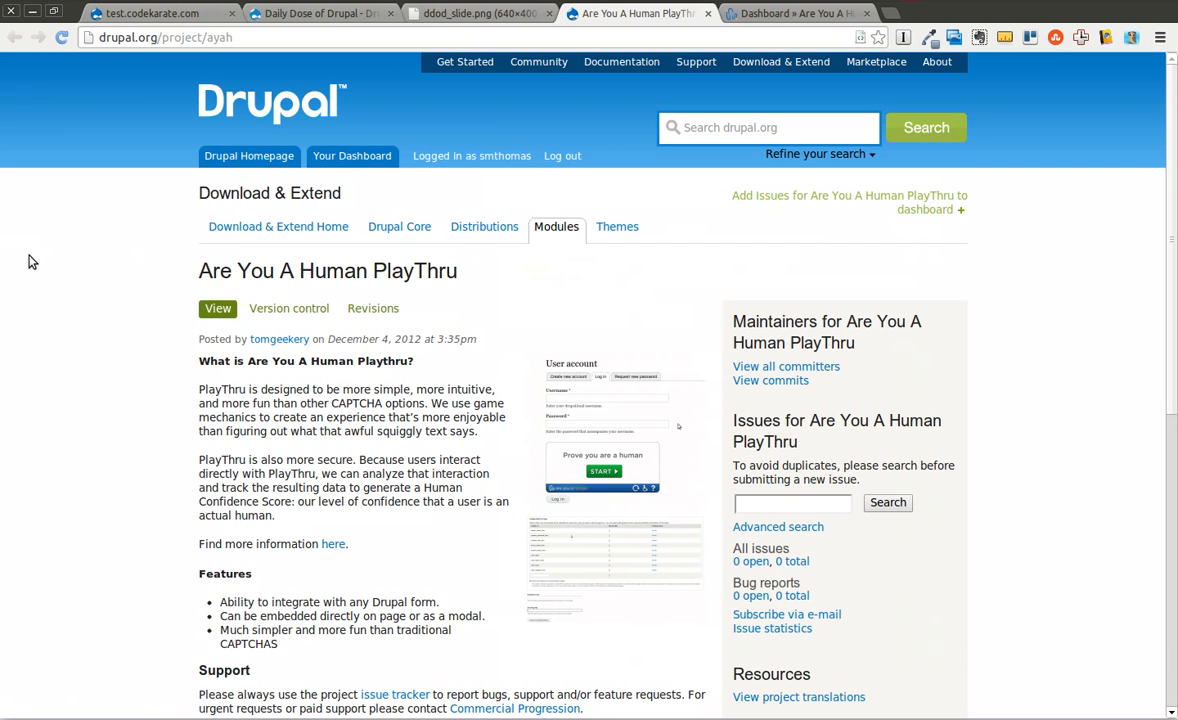
pyautogui.moveTo(82, 283)
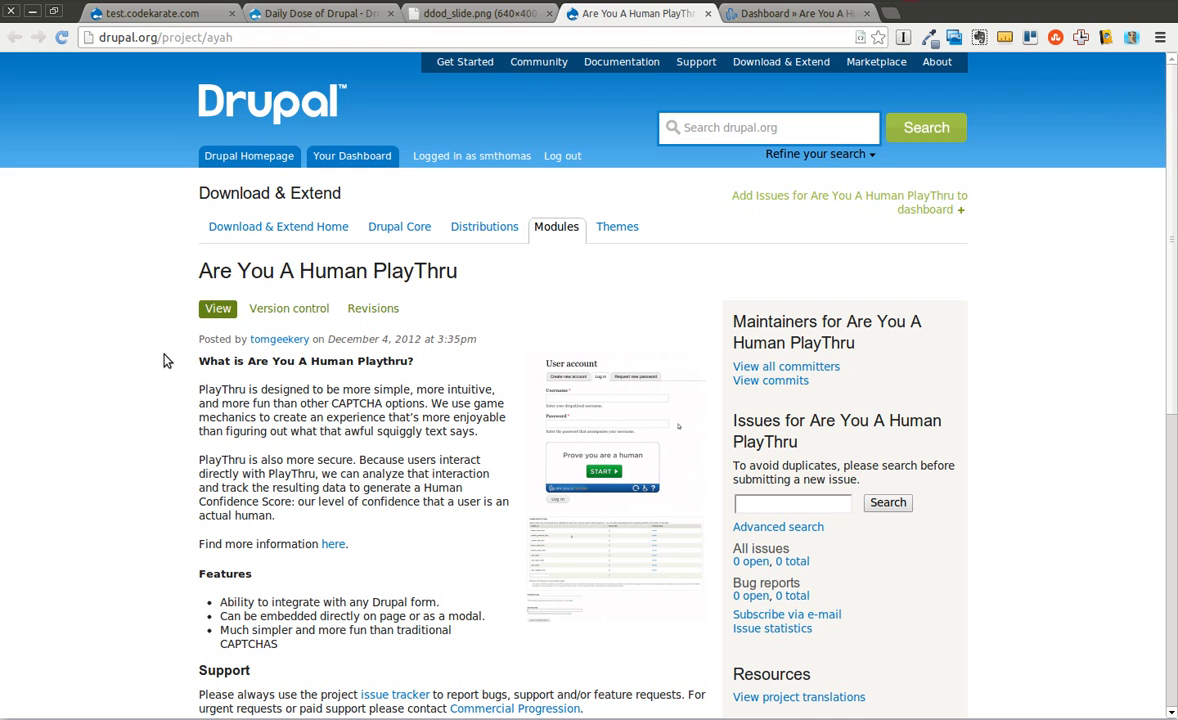
pyautogui.moveTo(148, 401)
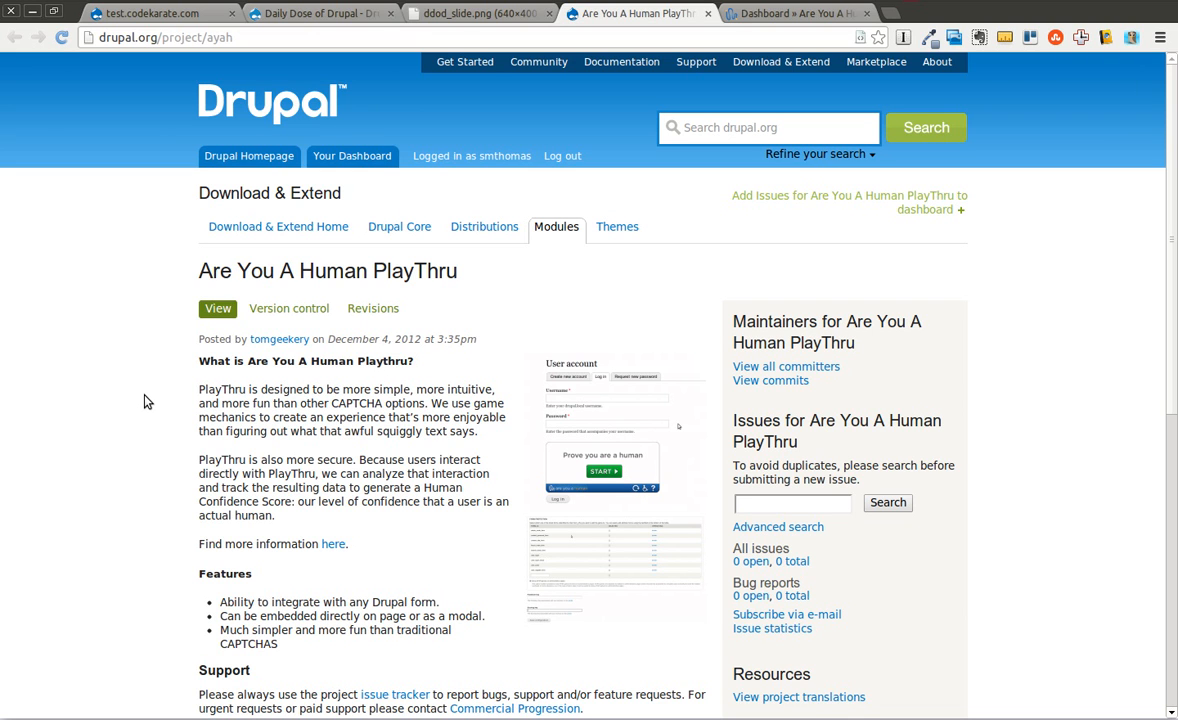
pyautogui.moveTo(192, 33)
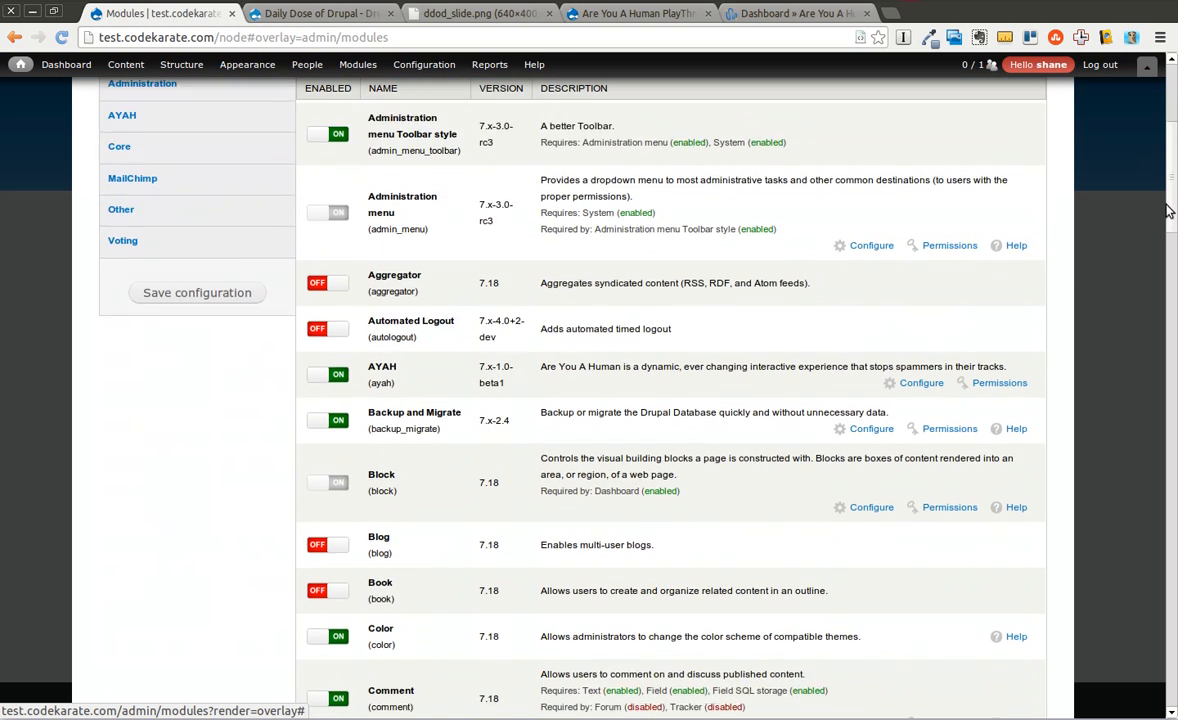
# Step: Scroll the Modules list and open AYAH's Configure page
pyautogui.scroll(-3)
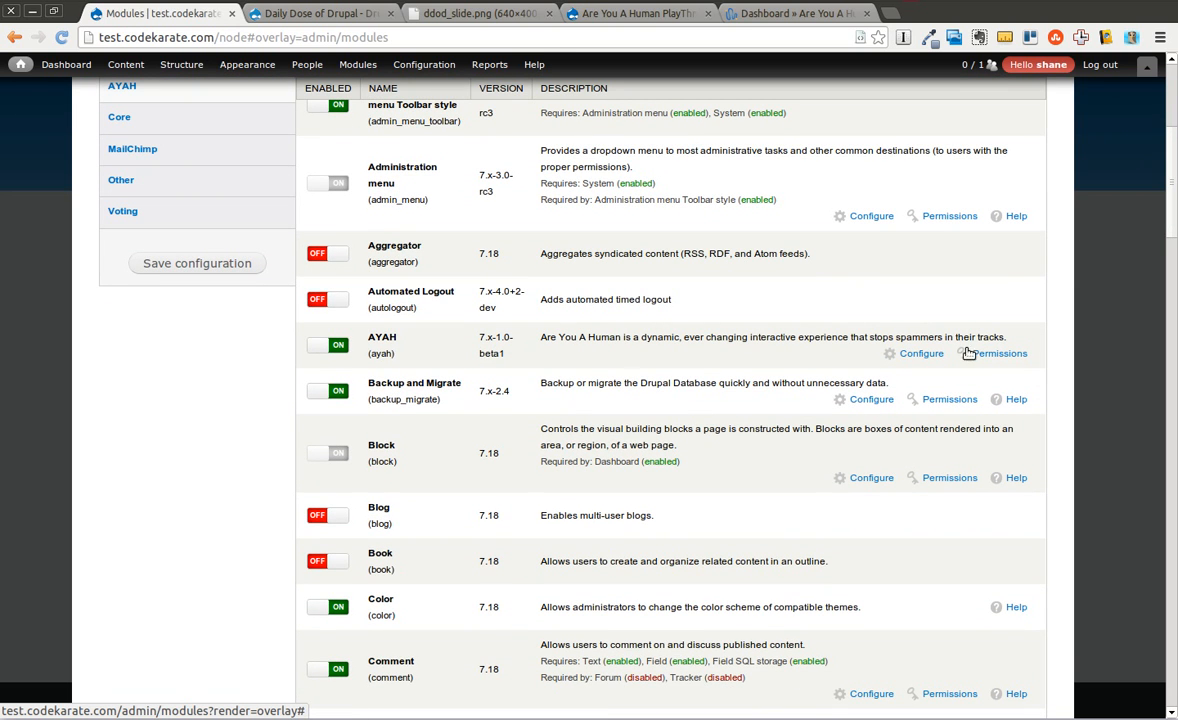
pyautogui.click(921, 353)
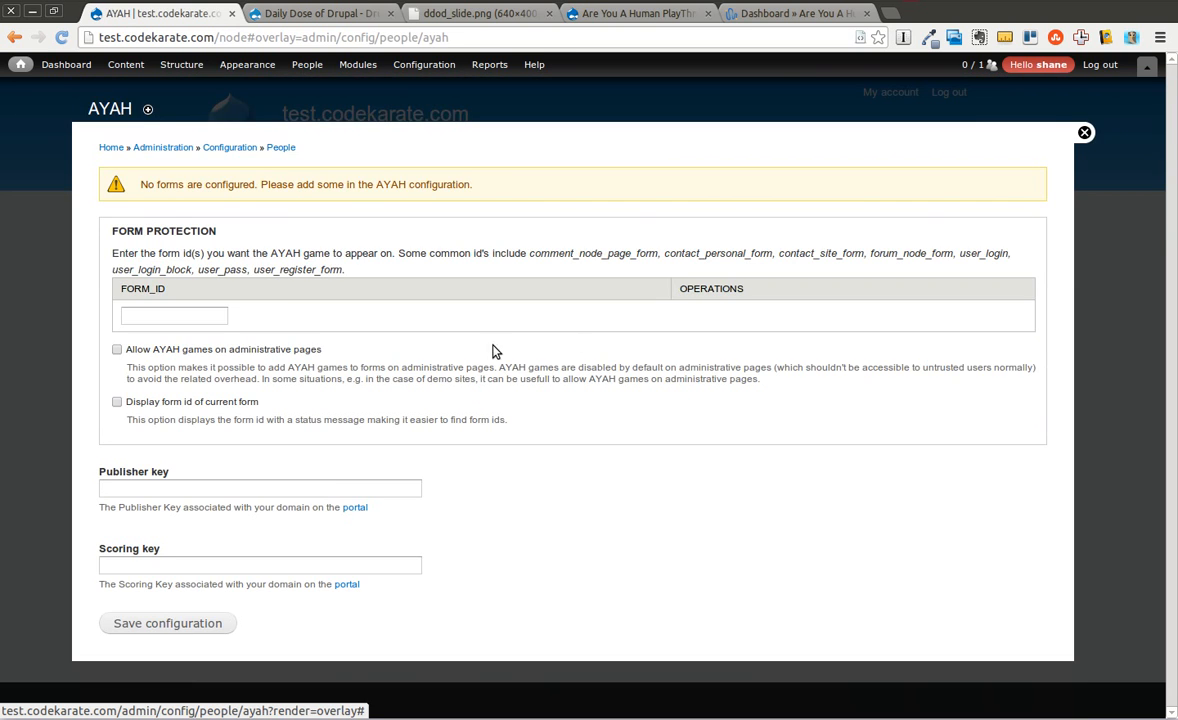
pyautogui.moveTo(237, 445)
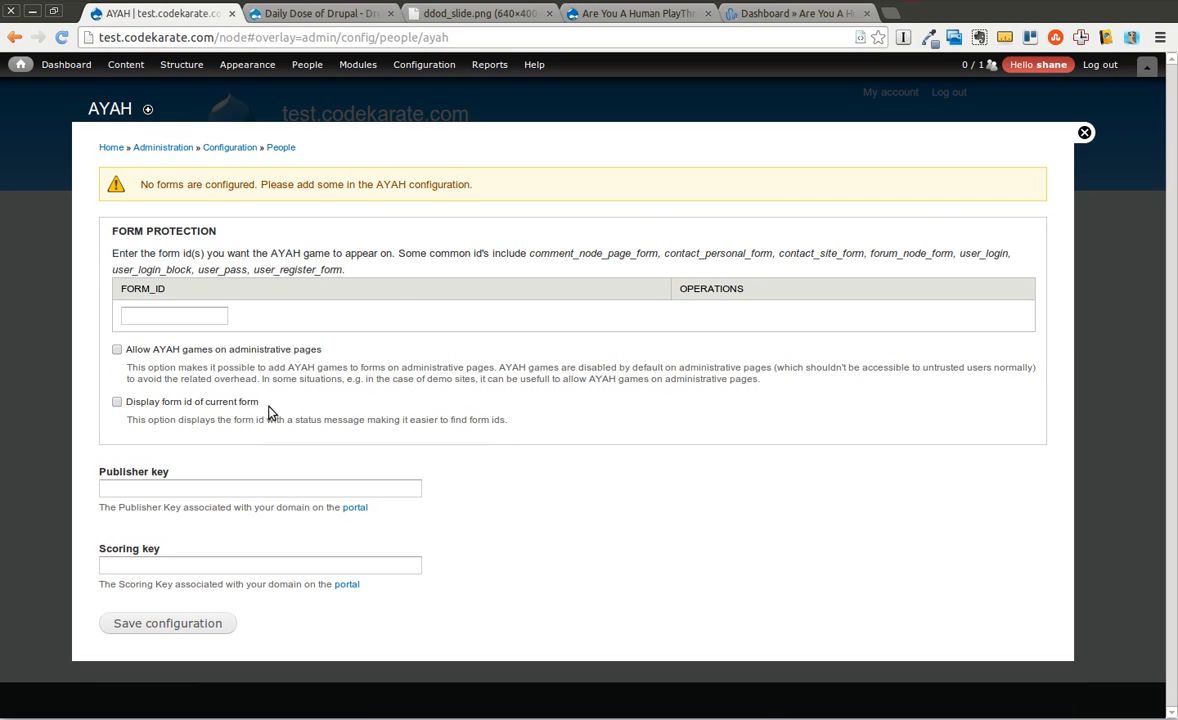
pyautogui.moveTo(122, 446)
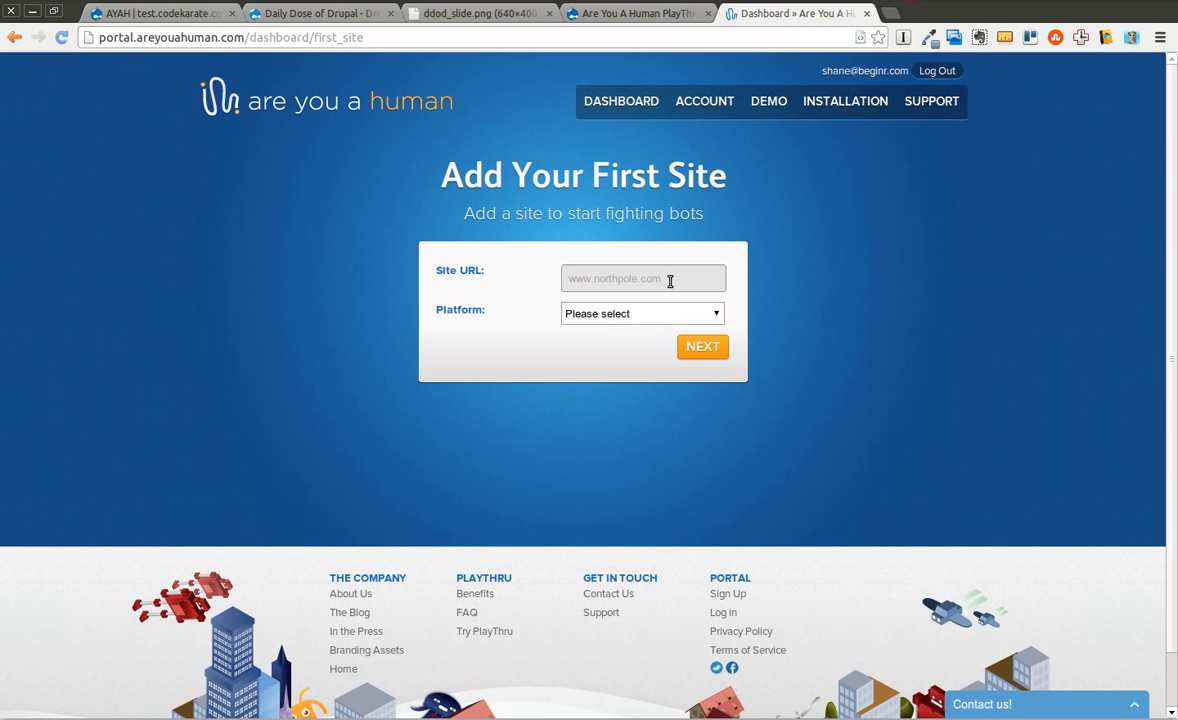
# Step: Add test.codekarate.com as a Drupal site in the portal and go to its dashboard keys
pyautogui.click(643, 278)
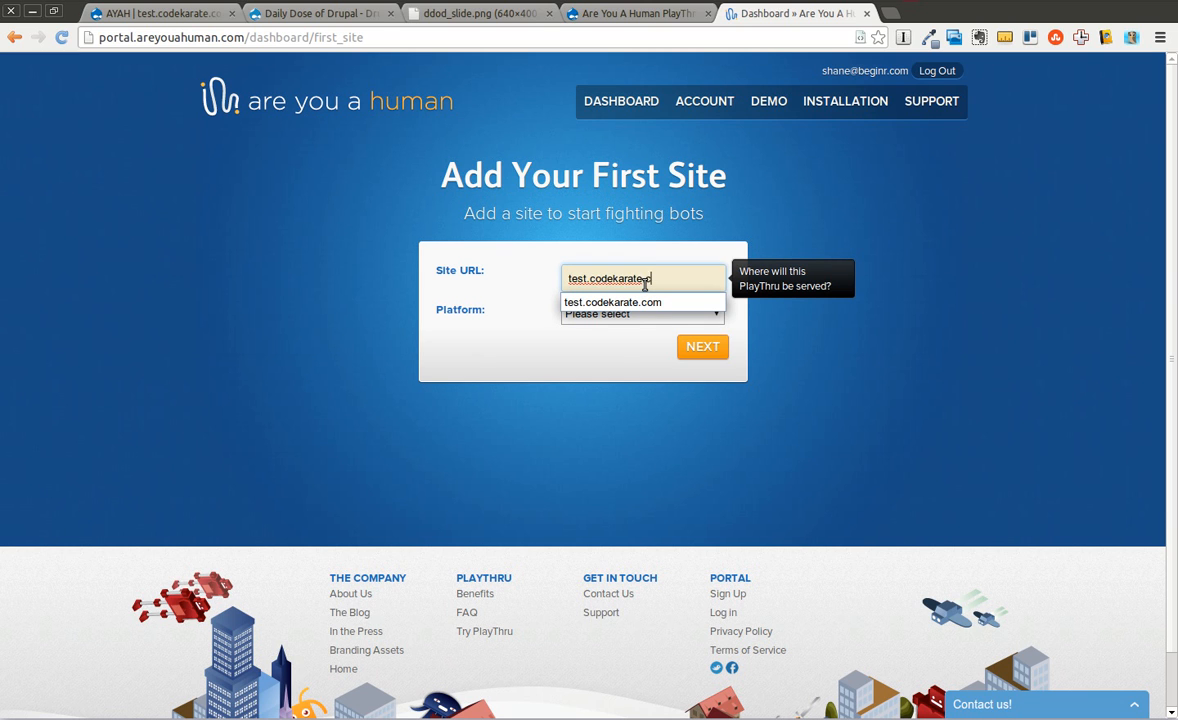
pyautogui.click(642, 313)
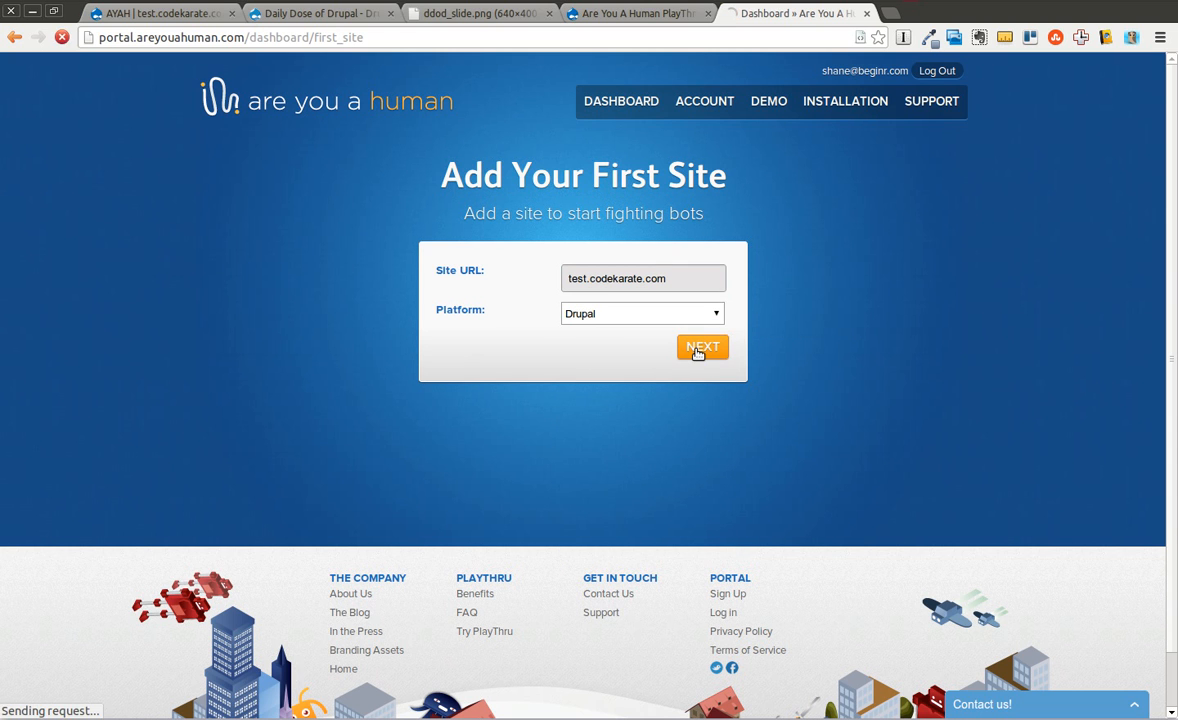
pyautogui.click(702, 346)
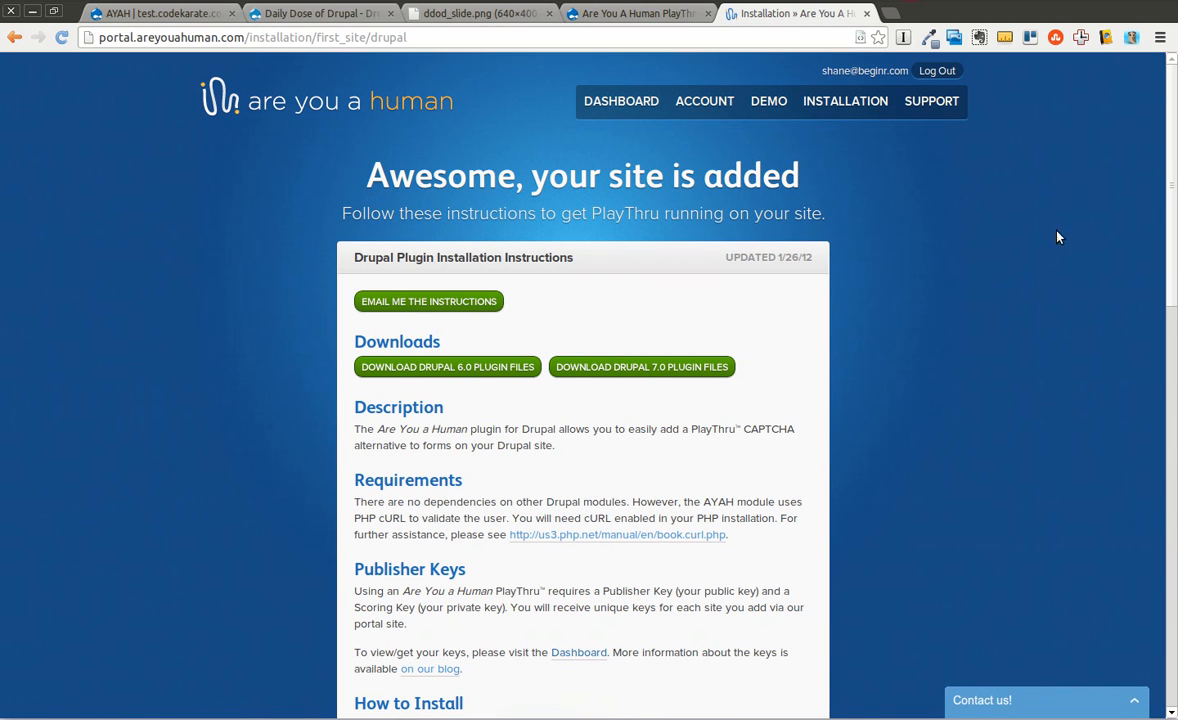
pyautogui.moveTo(1167, 161)
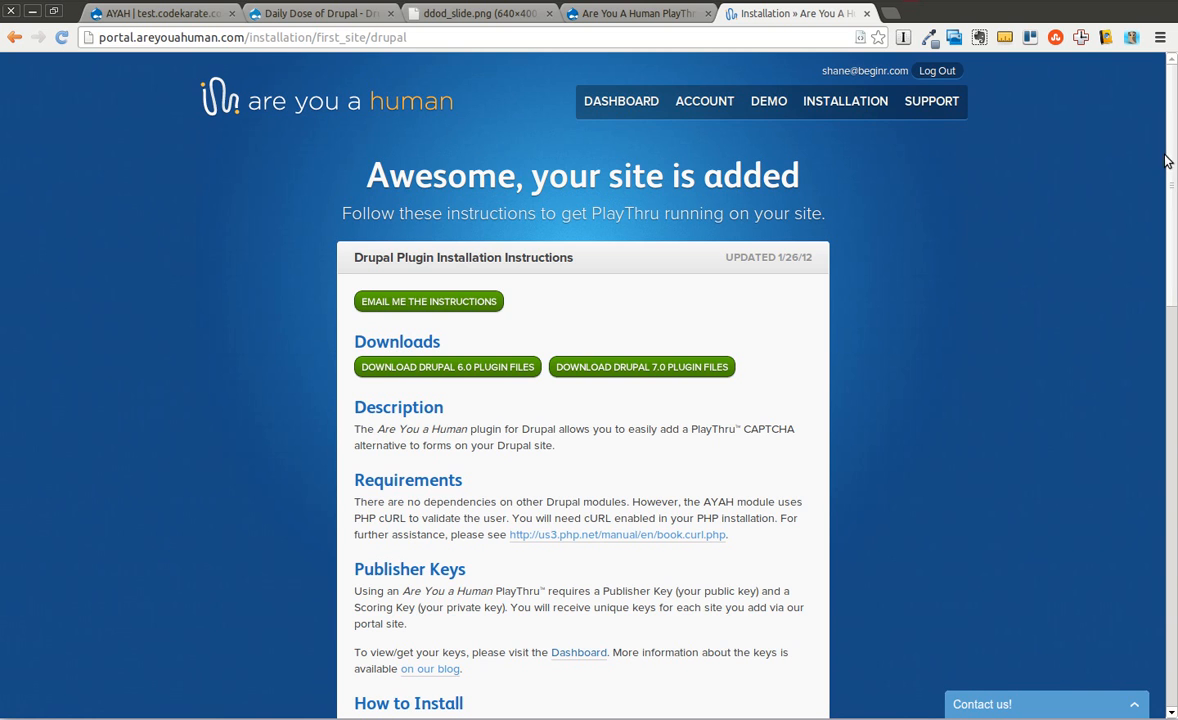
pyautogui.scroll(-3)
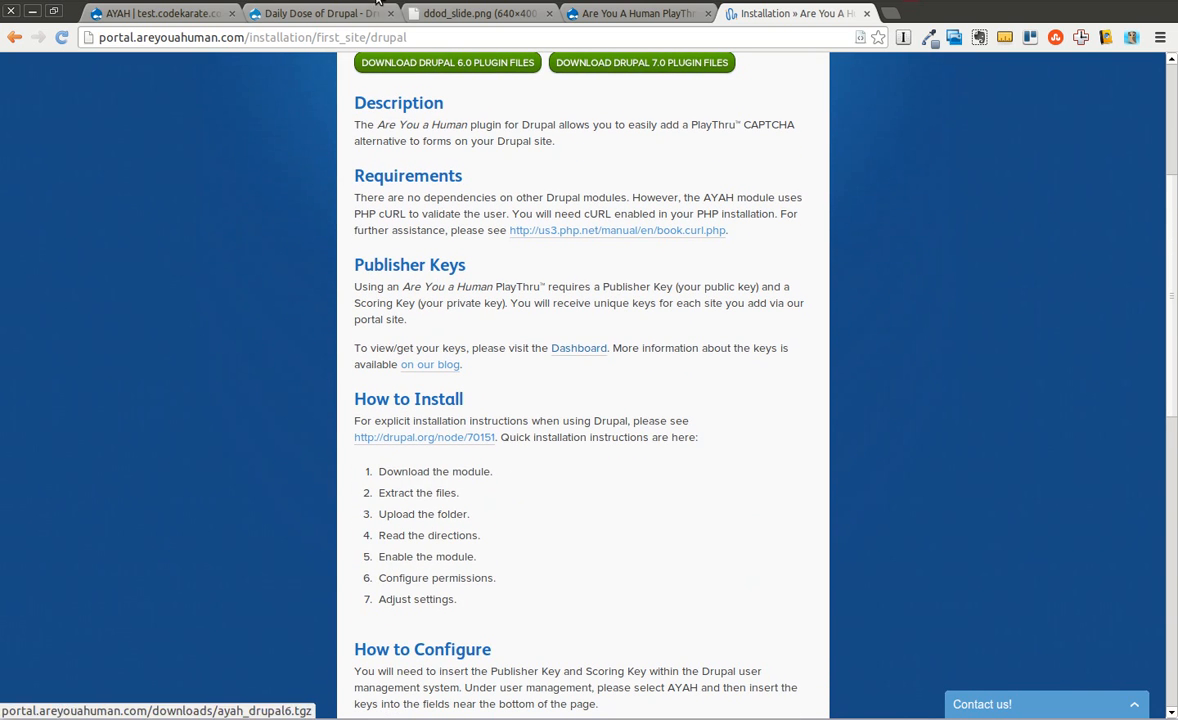
pyautogui.moveTo(578, 348)
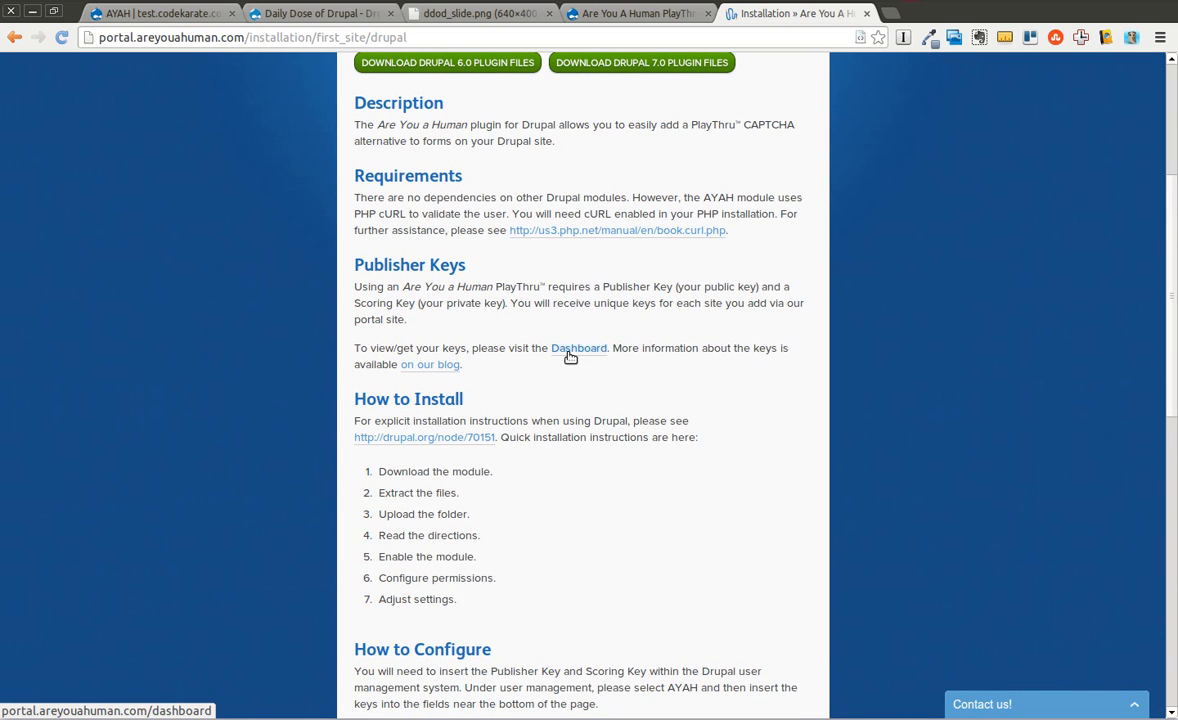
pyautogui.click(579, 348)
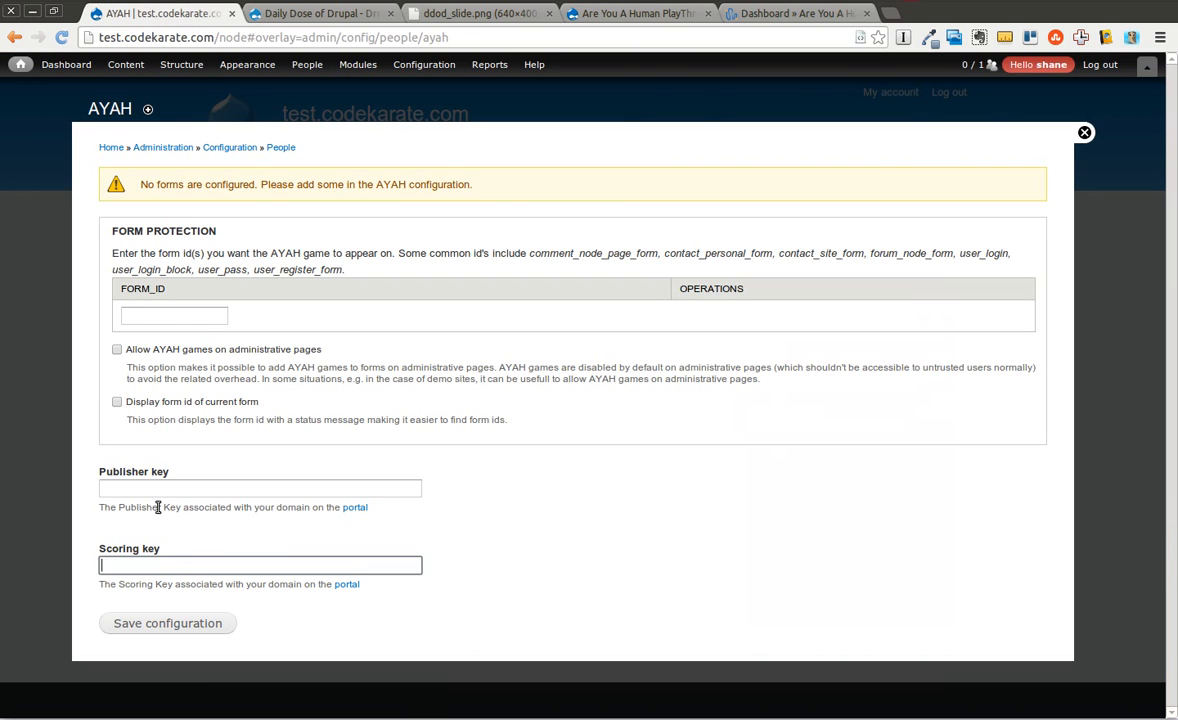
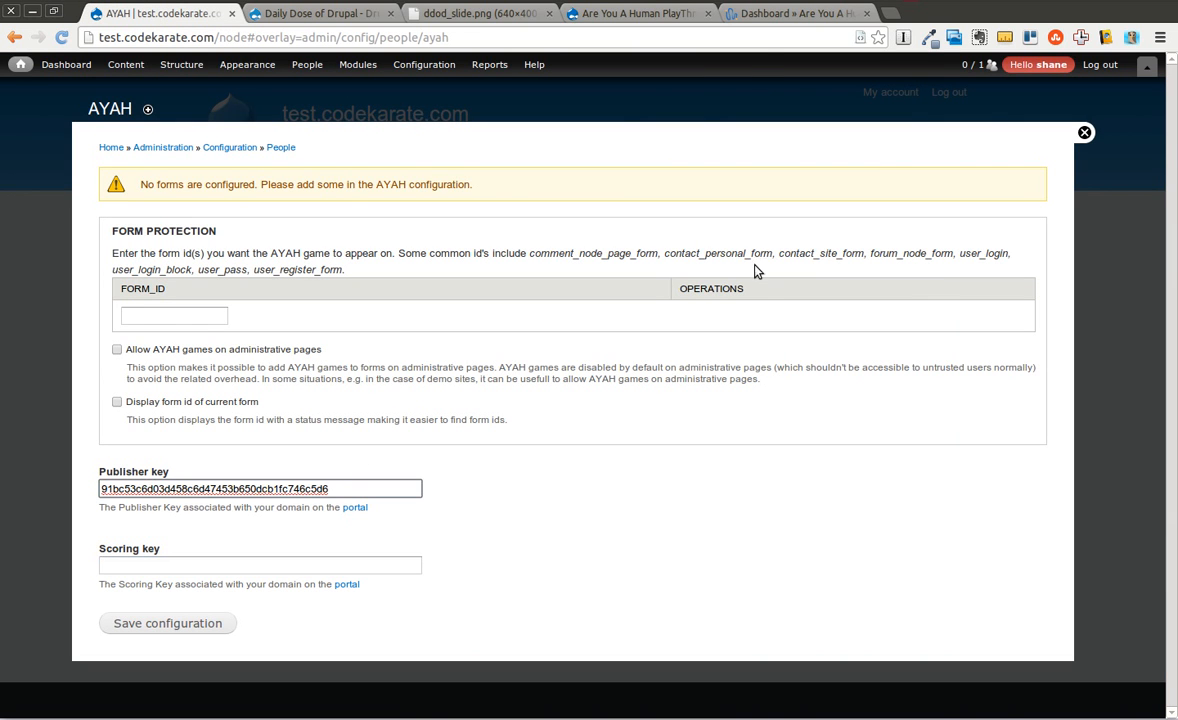
pyautogui.click(795, 13)
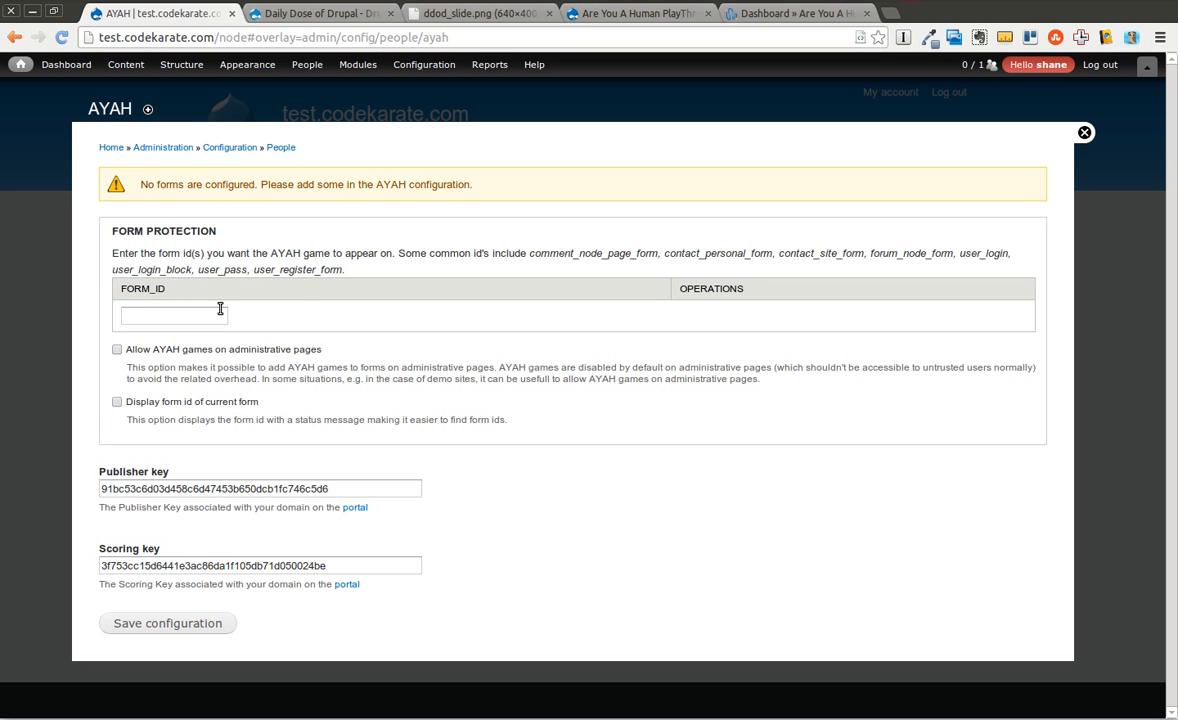
pyautogui.moveTo(958, 253)
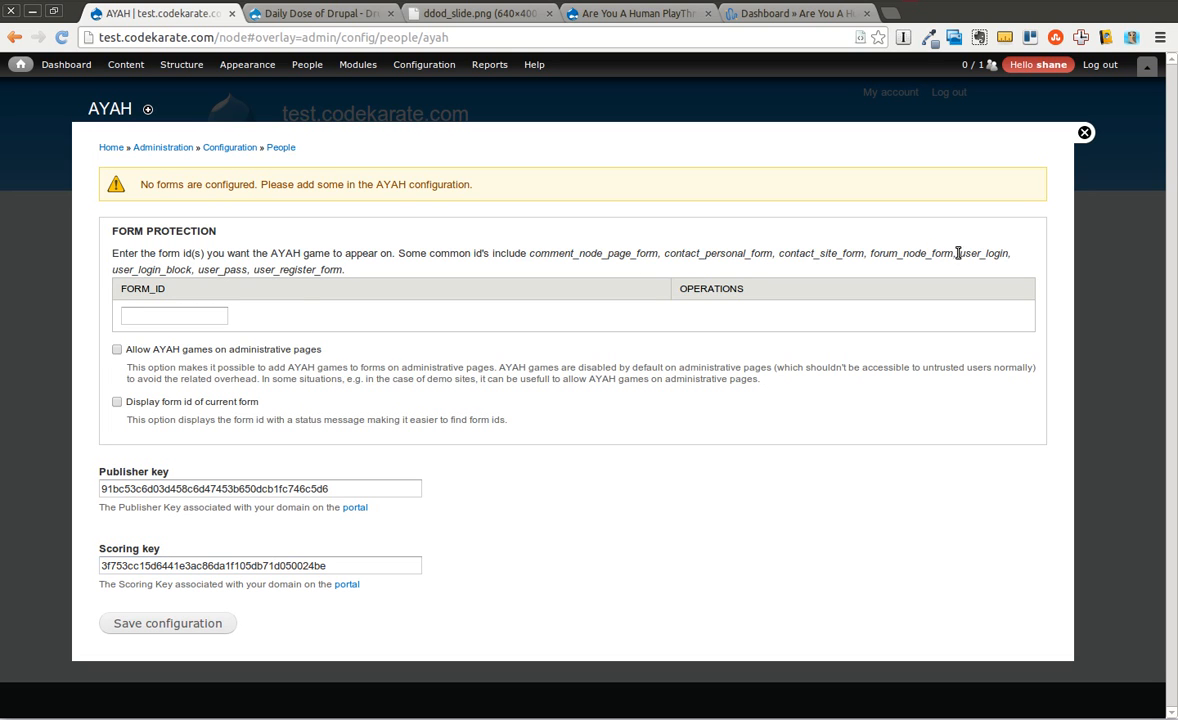
pyautogui.doubleClick(984, 253)
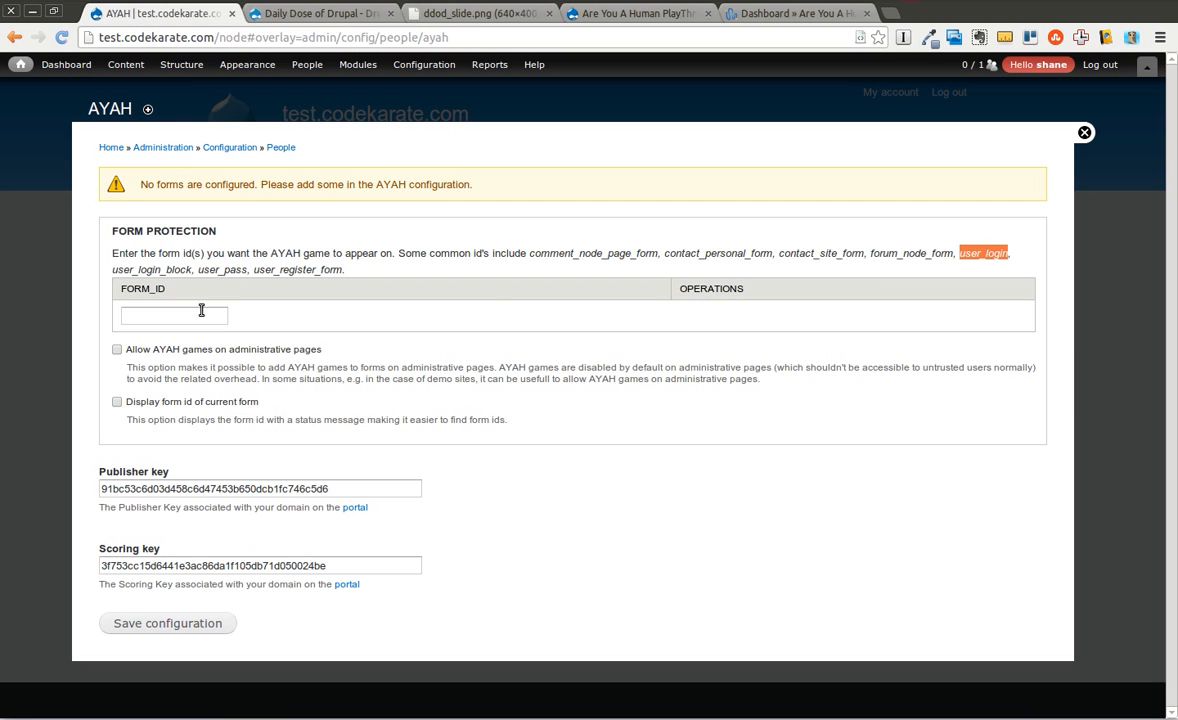
pyautogui.write('user_login')
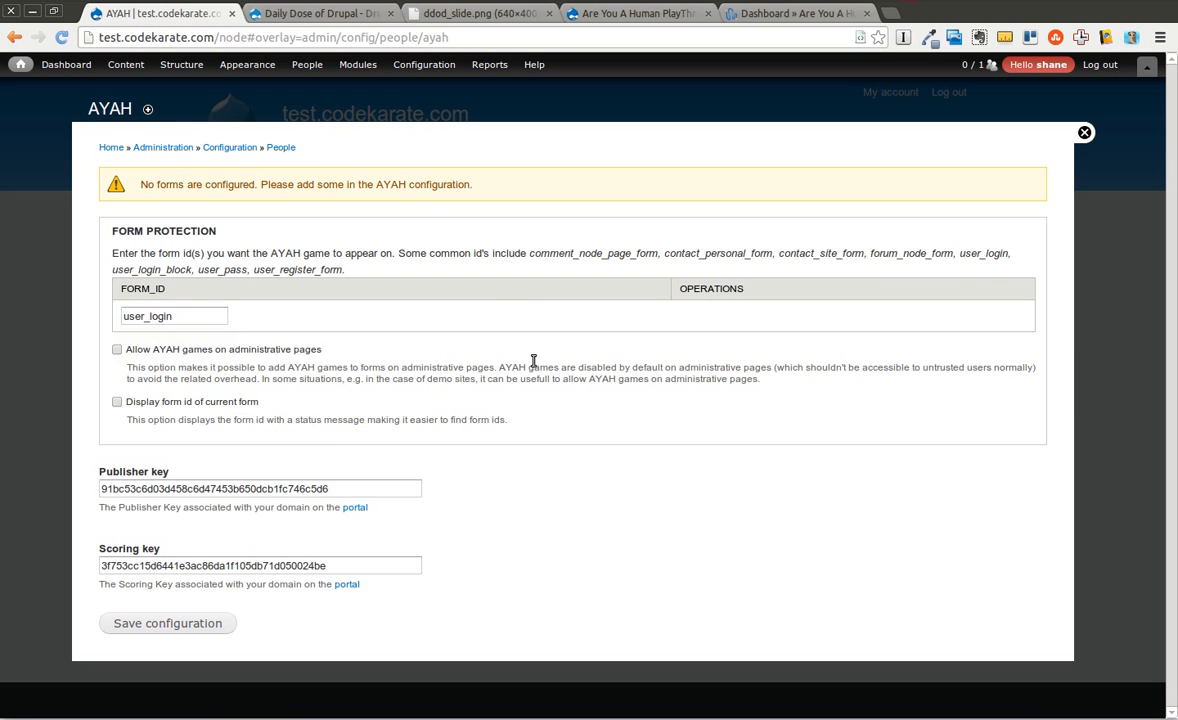
pyautogui.moveTo(610, 673)
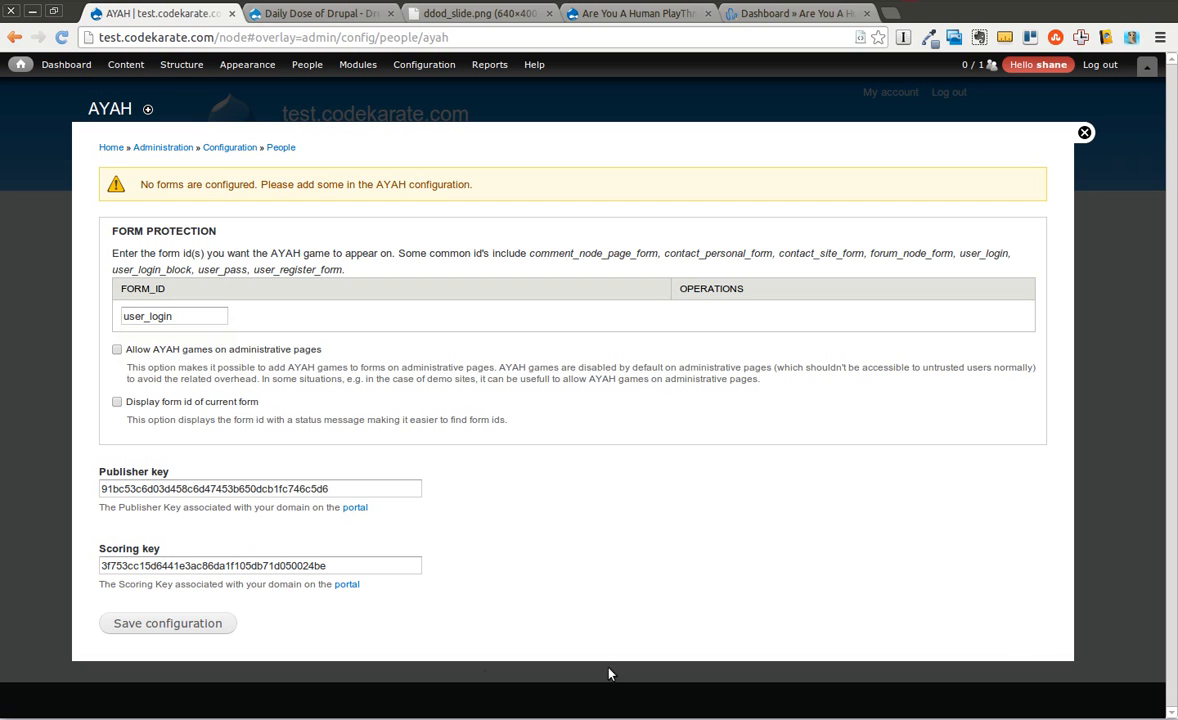
# Step: Save AYAH settings protecting user_login, then enter user_login_block as a second form
pyautogui.click(167, 623)
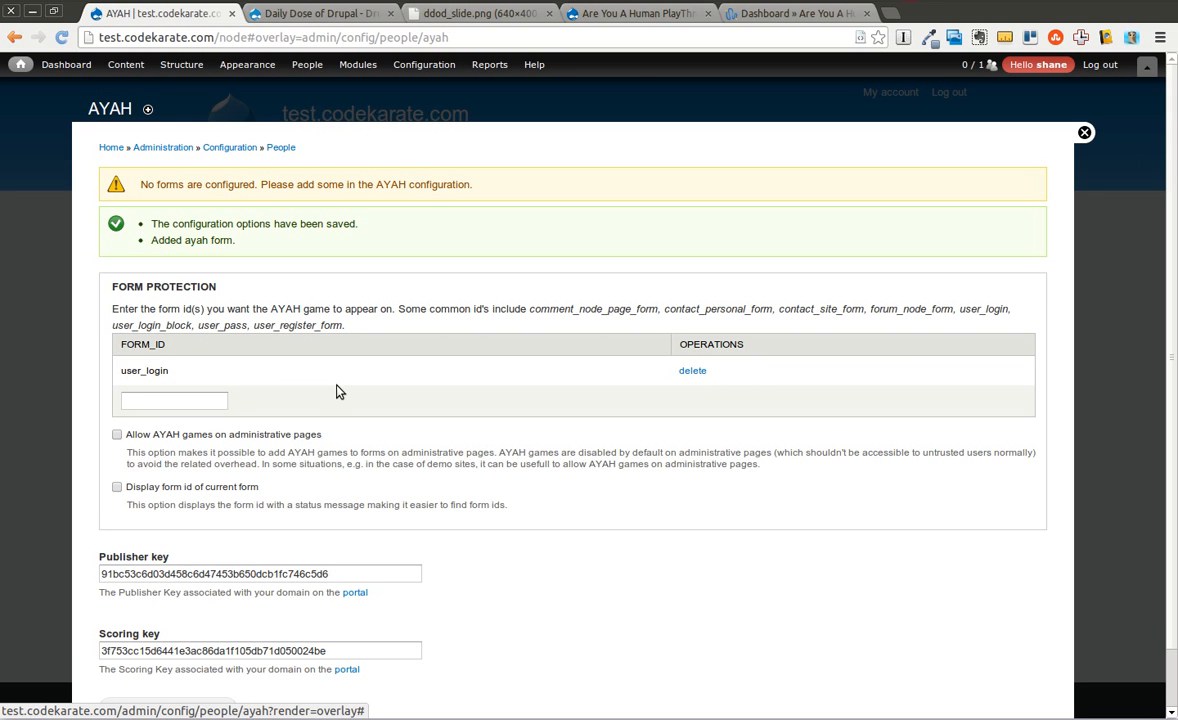
pyautogui.moveTo(112, 326)
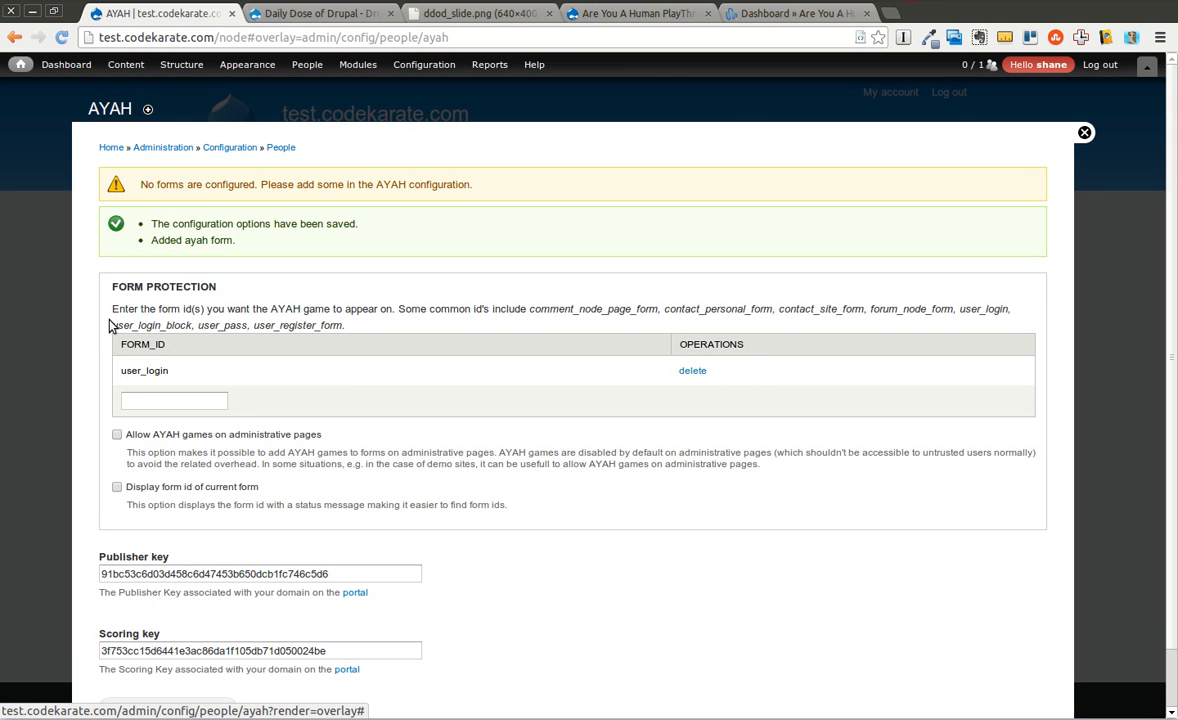
pyautogui.doubleClick(135, 325)
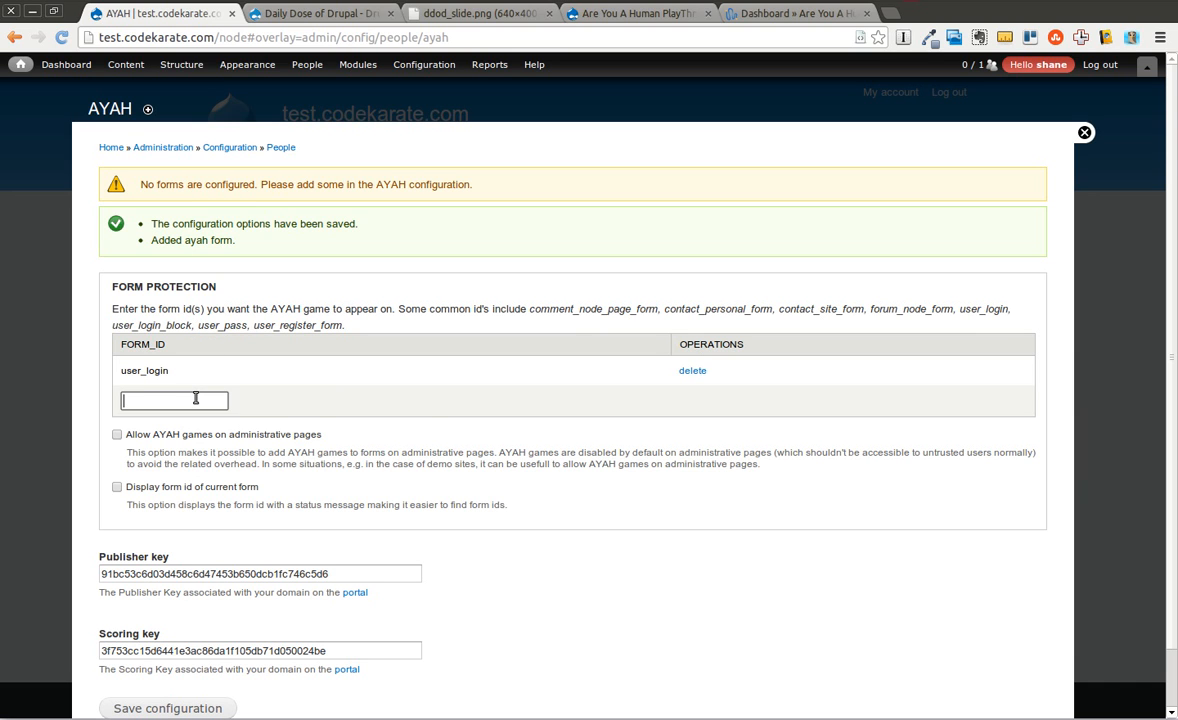
pyautogui.write('user_login_block')
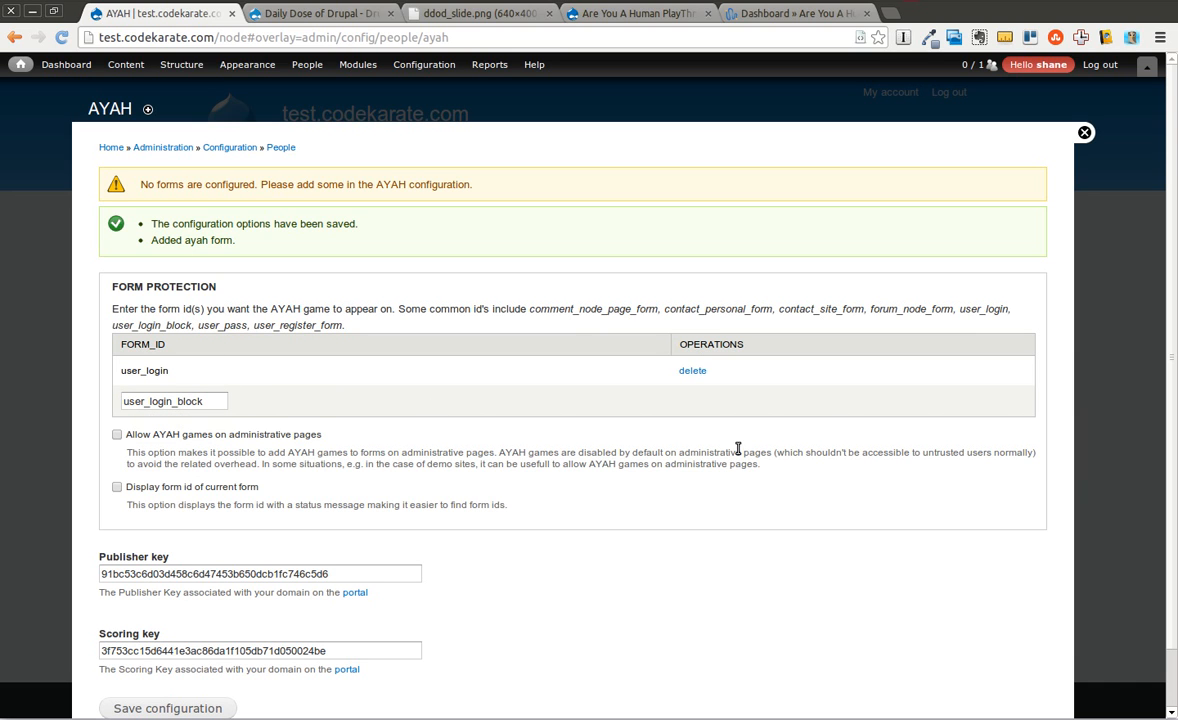
pyautogui.scroll(-3)
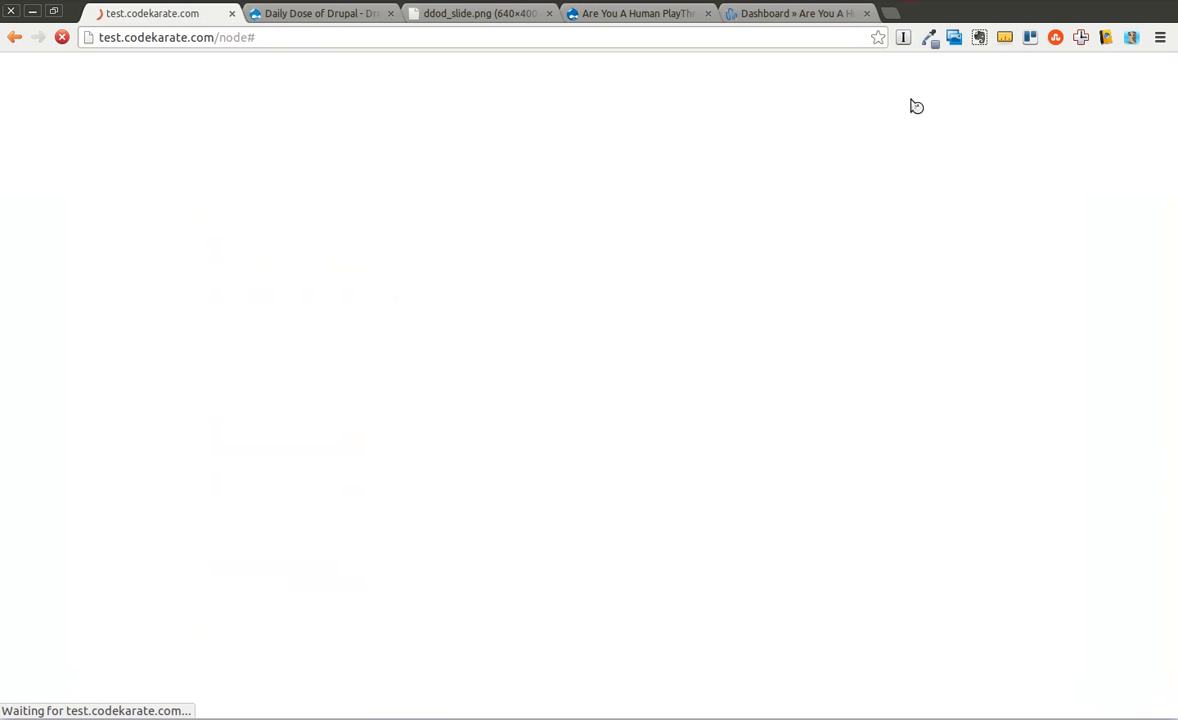
pyautogui.moveTo(899, 136)
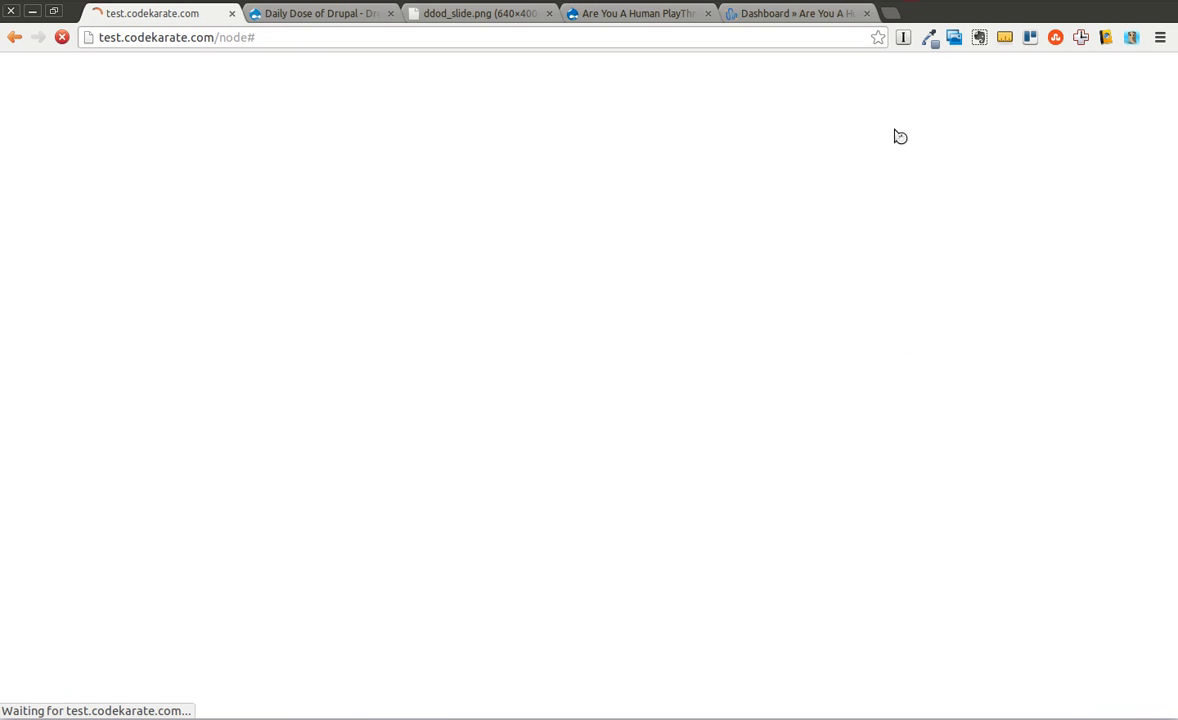
pyautogui.moveTo(716, 197)
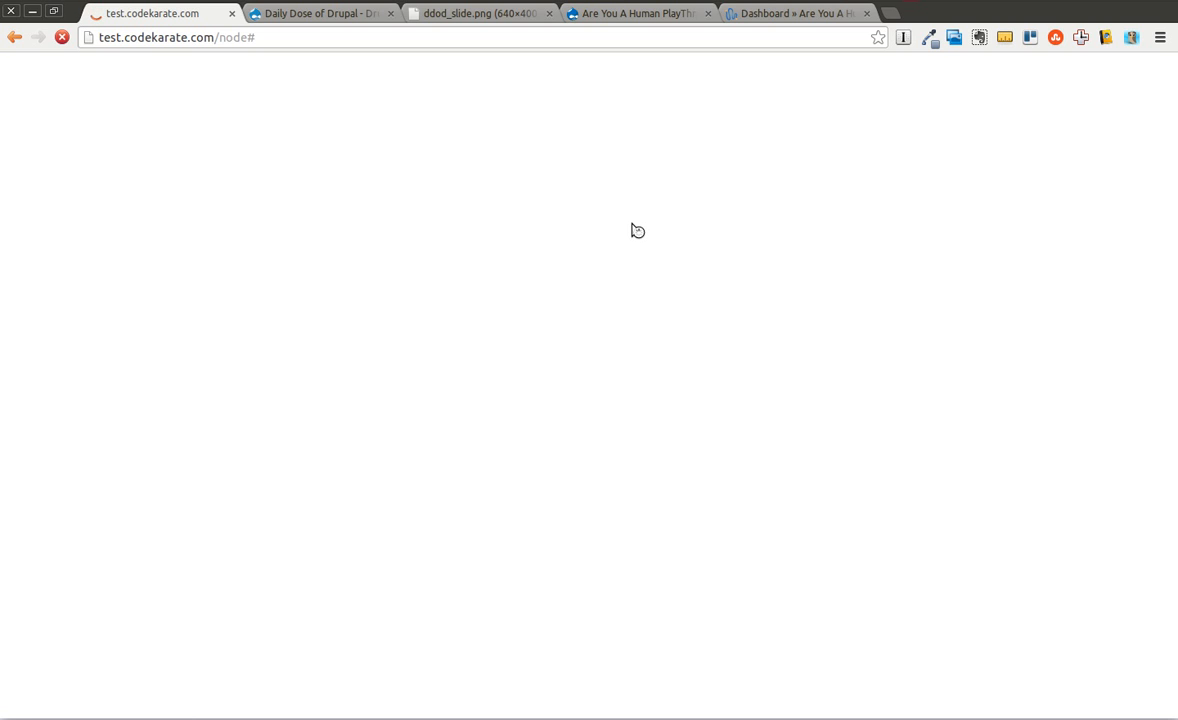
pyautogui.moveTo(491, 206)
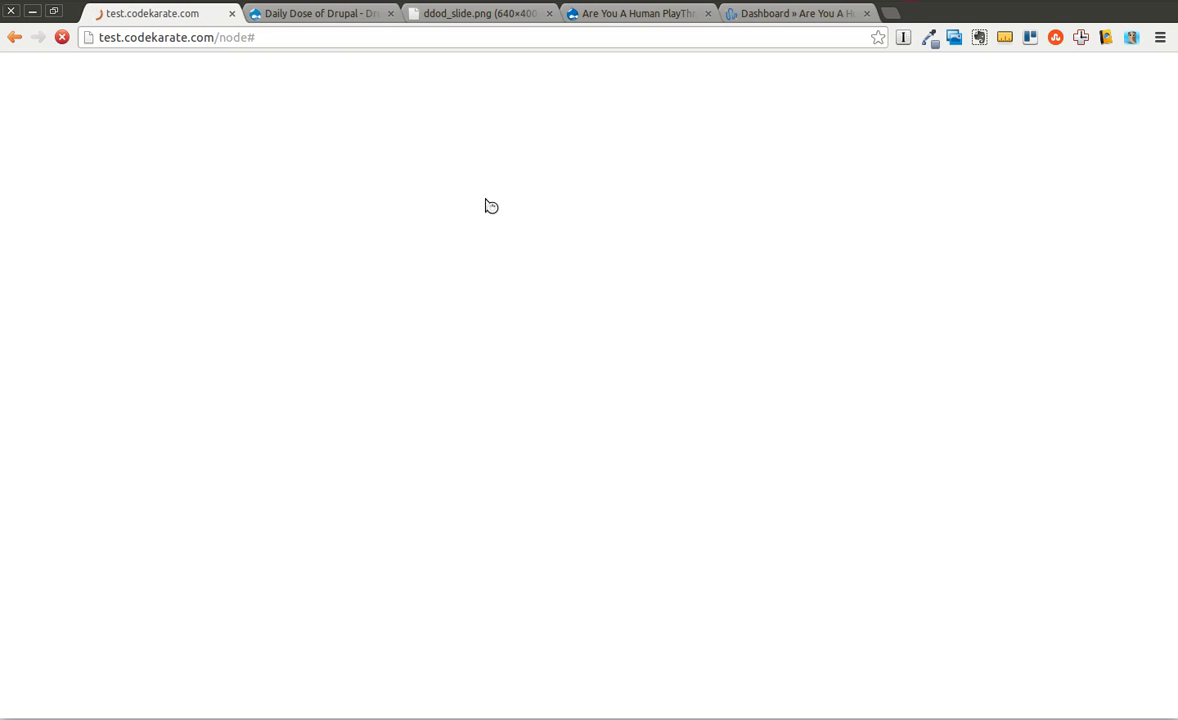
# Step: Remove 'node#' from the address and load the test.codekarate.com home page
pyautogui.doubleClick(237, 37)
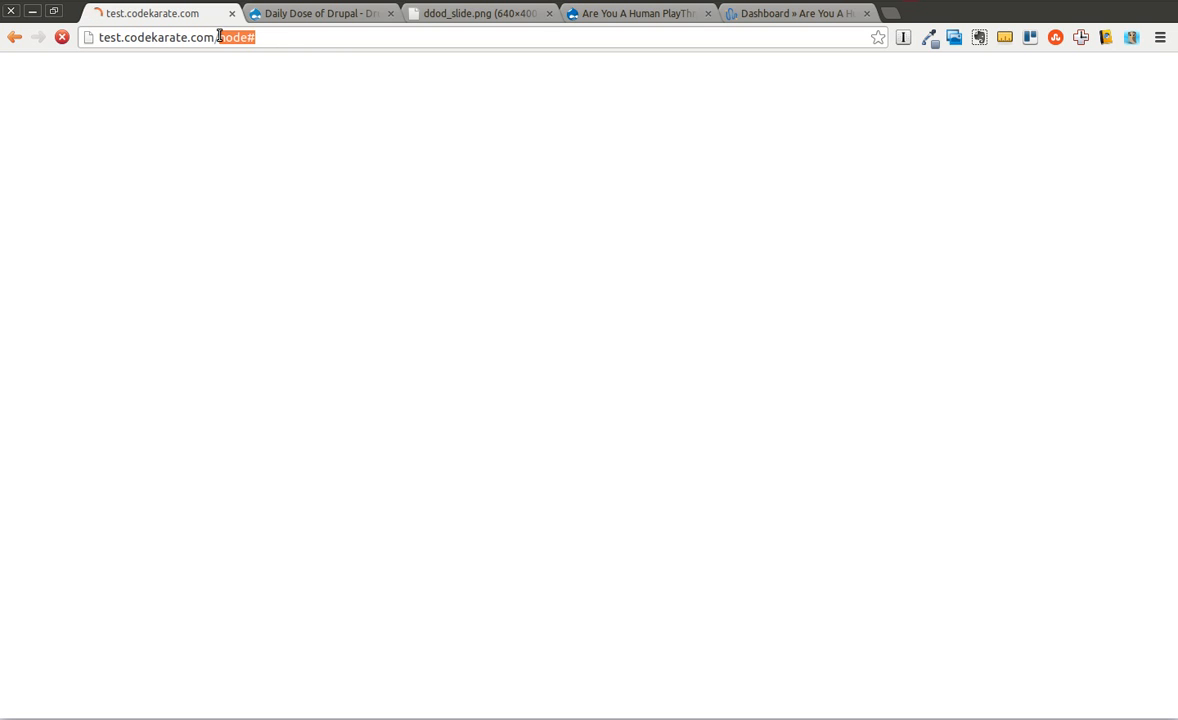
pyautogui.press('Enter')
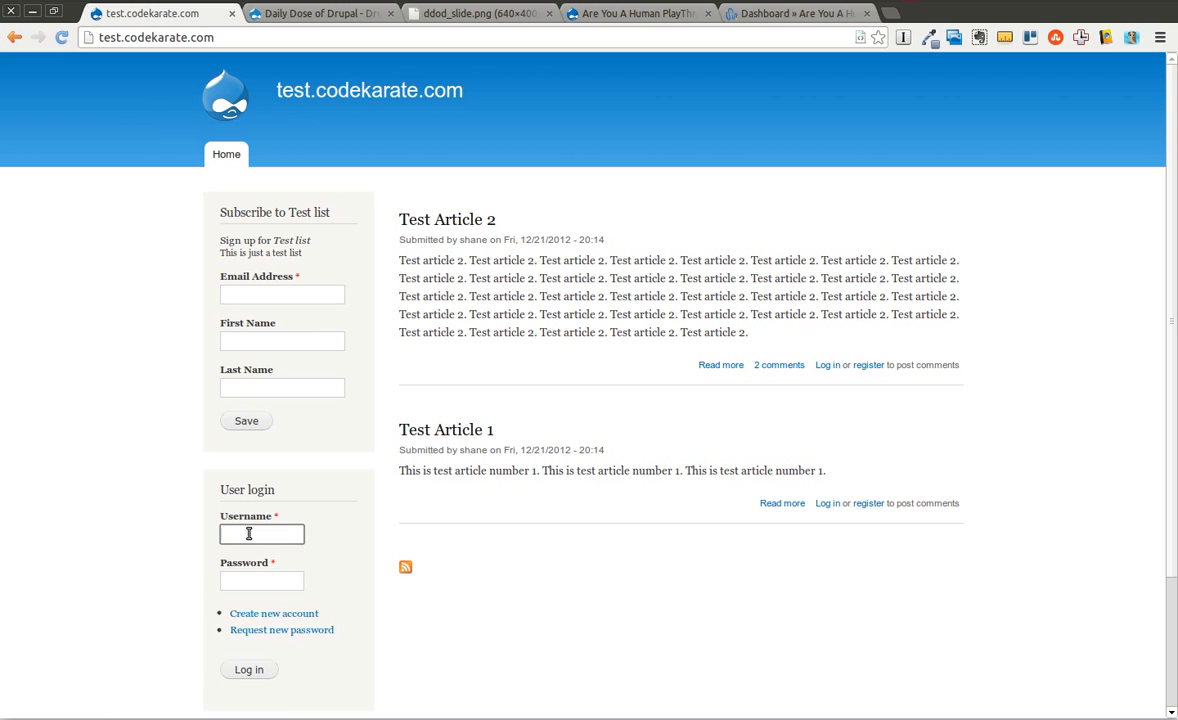
# Step: Log in through the User login block as 'shane'
pyautogui.write('shane')
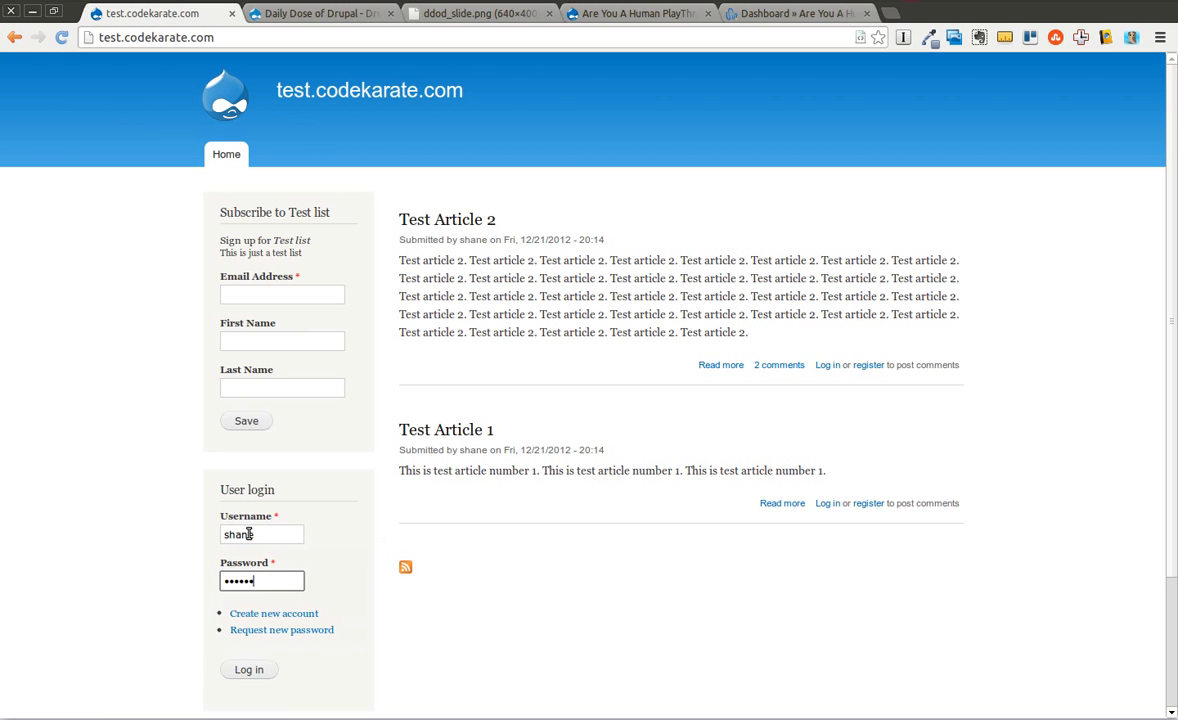
pyautogui.click(248, 669)
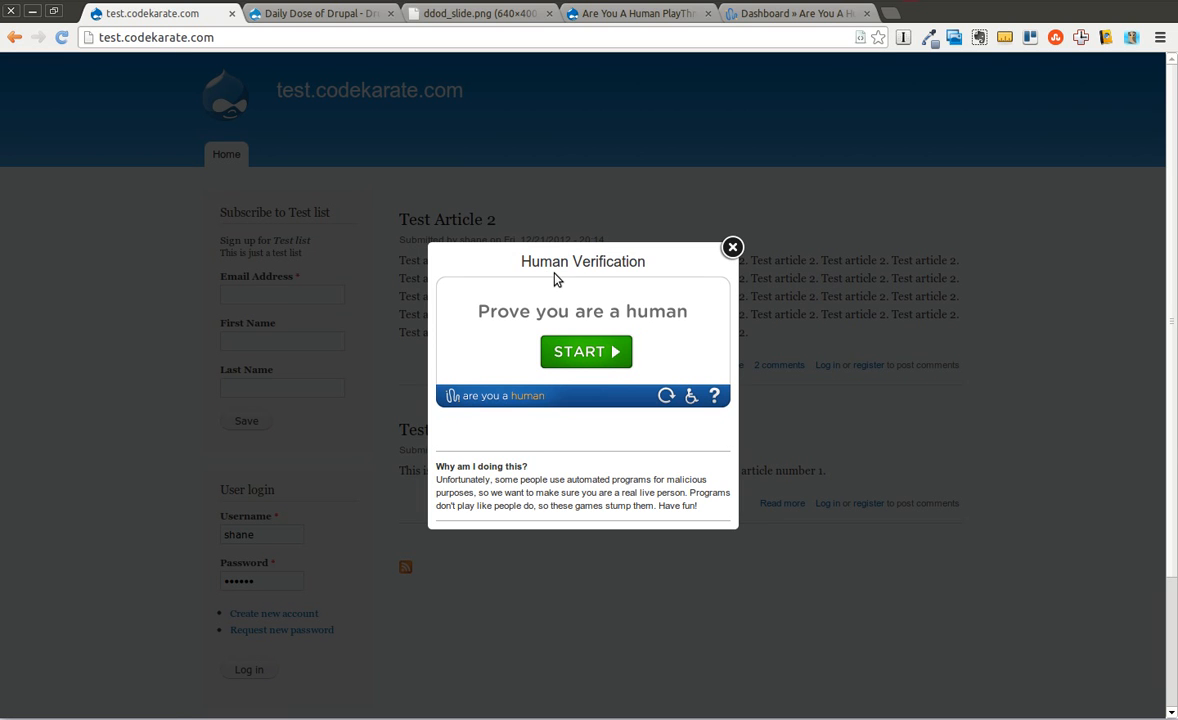
pyautogui.moveTo(608, 334)
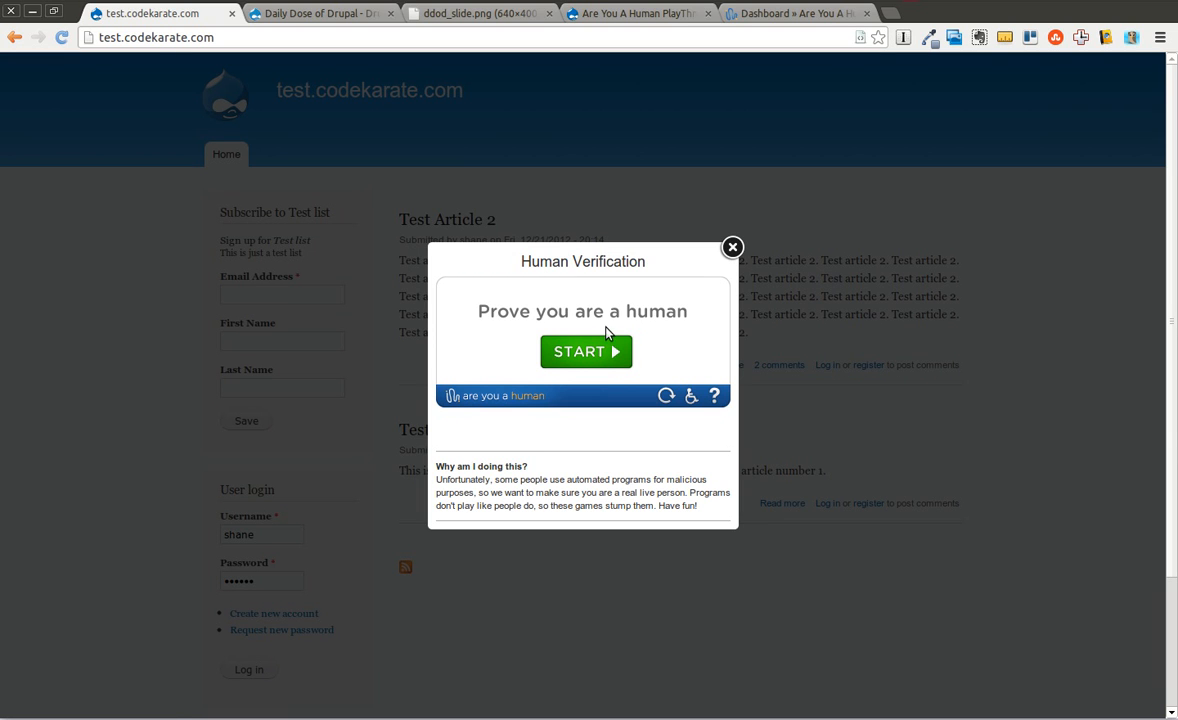
# Step: Play the Human Verification game and continue to finish logging in
pyautogui.click(586, 351)
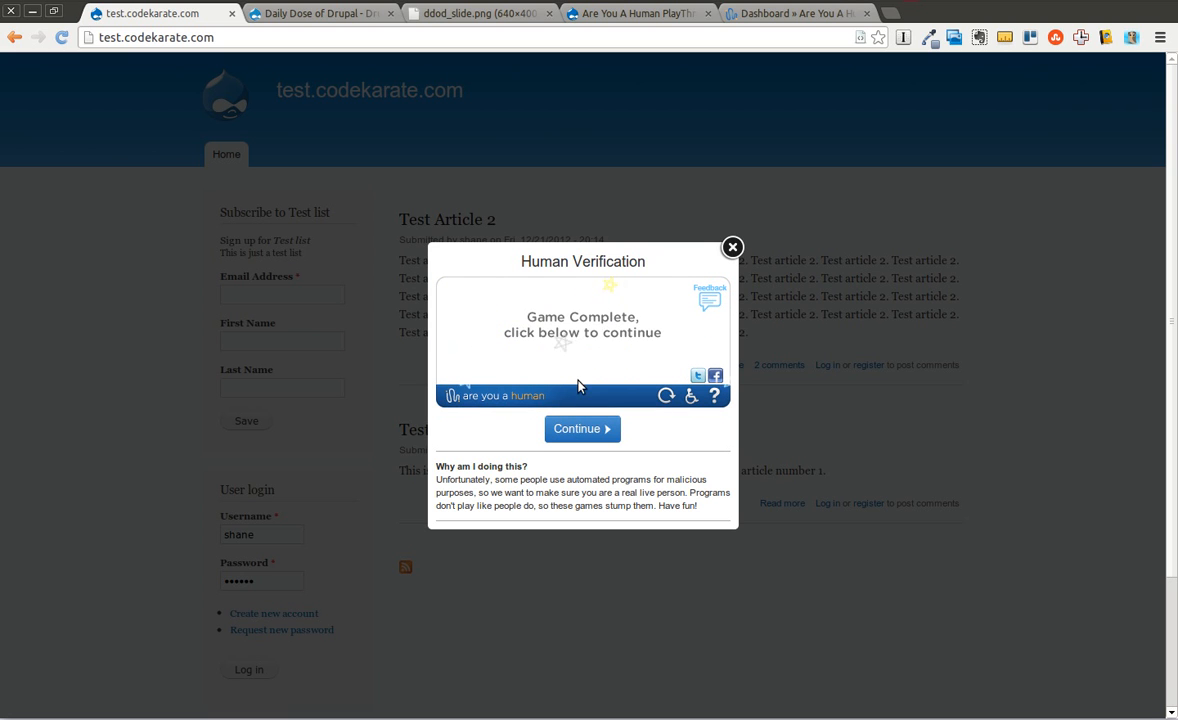
pyautogui.click(582, 428)
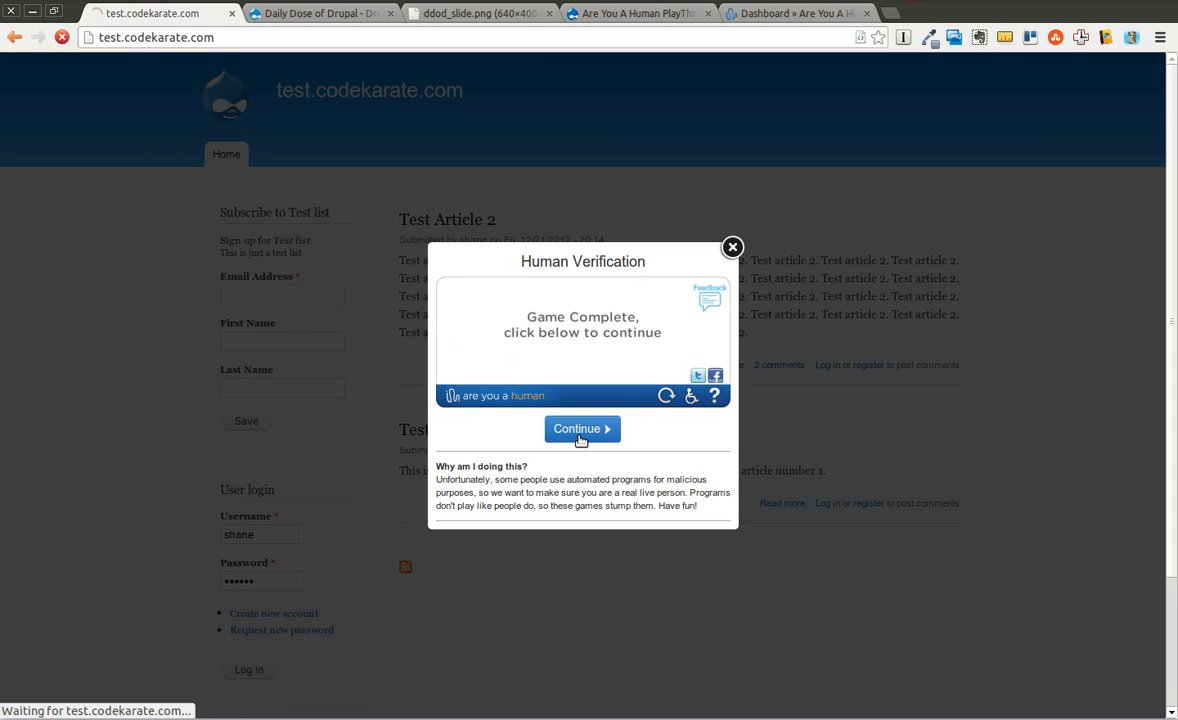
pyautogui.click(581, 429)
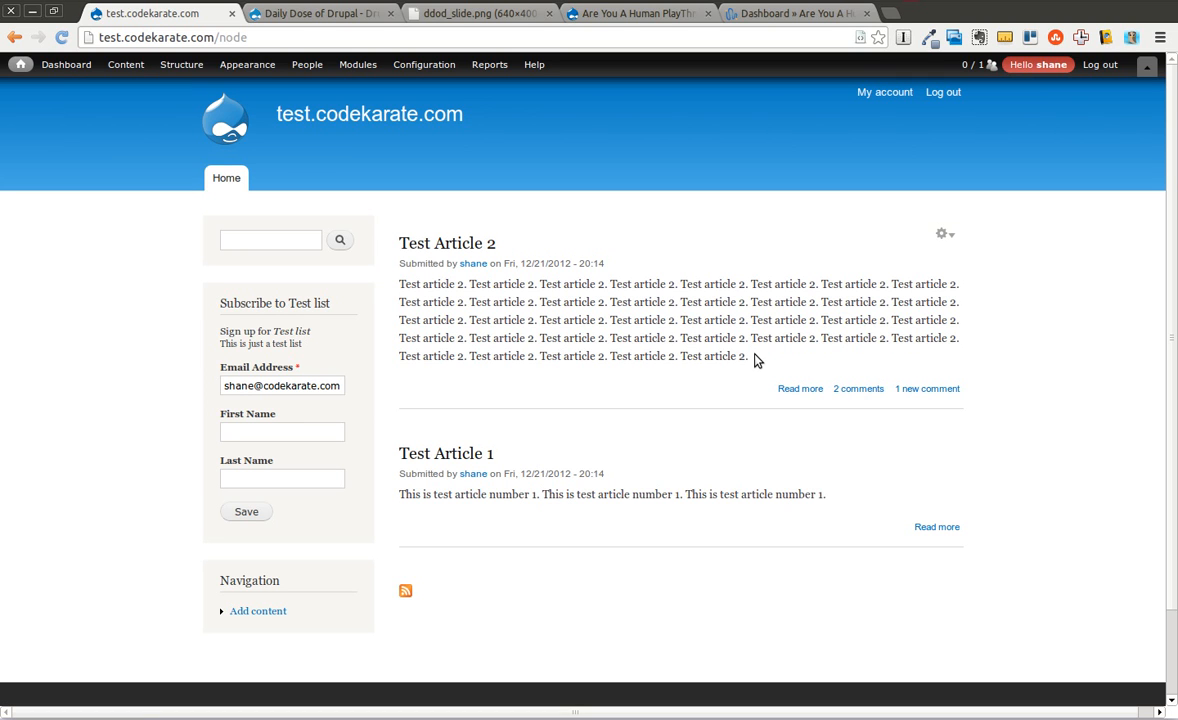
pyautogui.moveTo(622, 351)
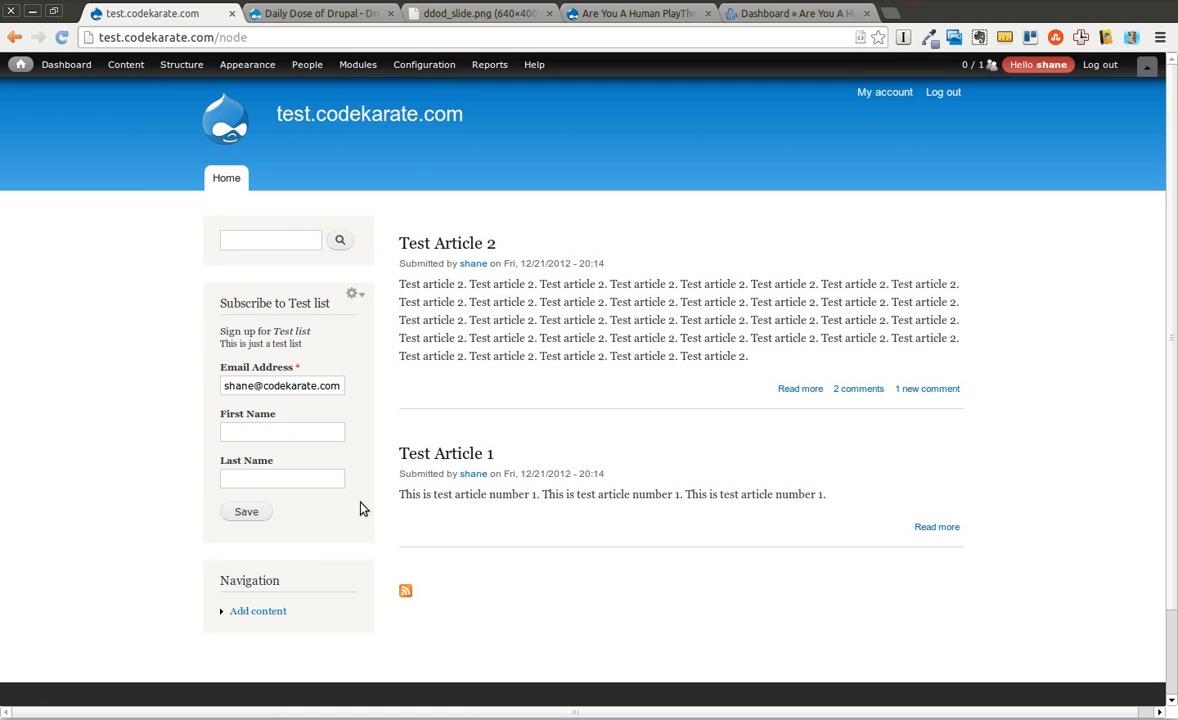
pyautogui.moveTo(298, 505)
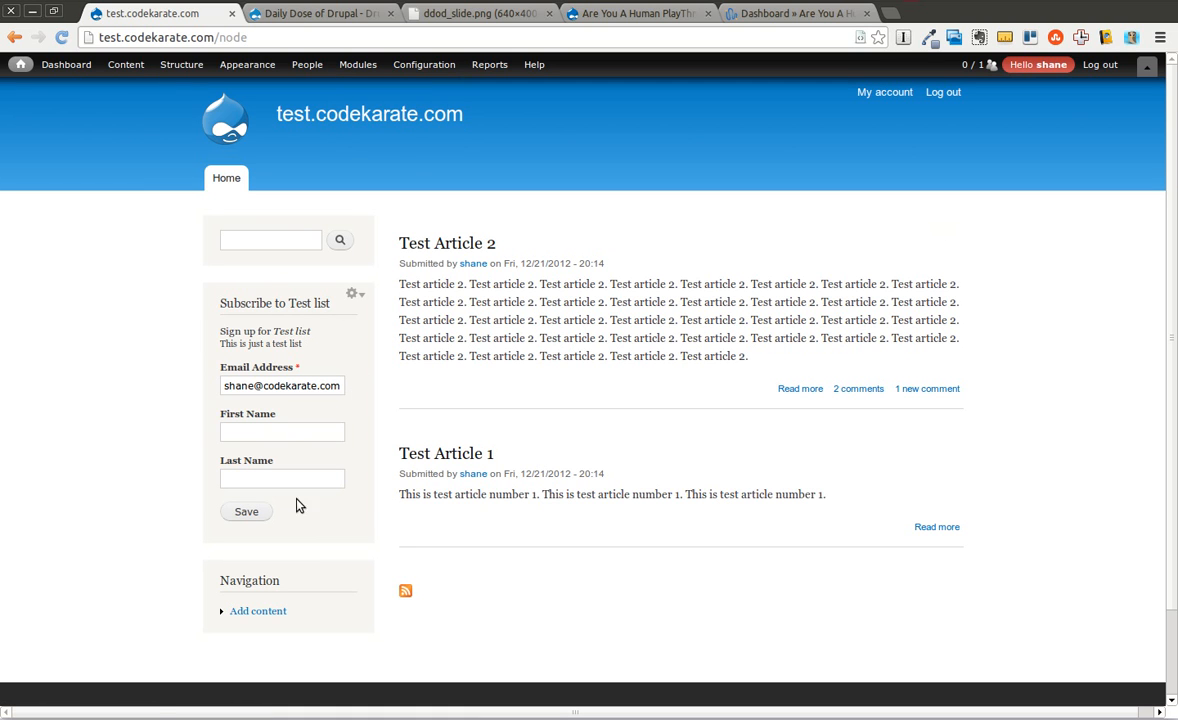
pyautogui.click(357, 64)
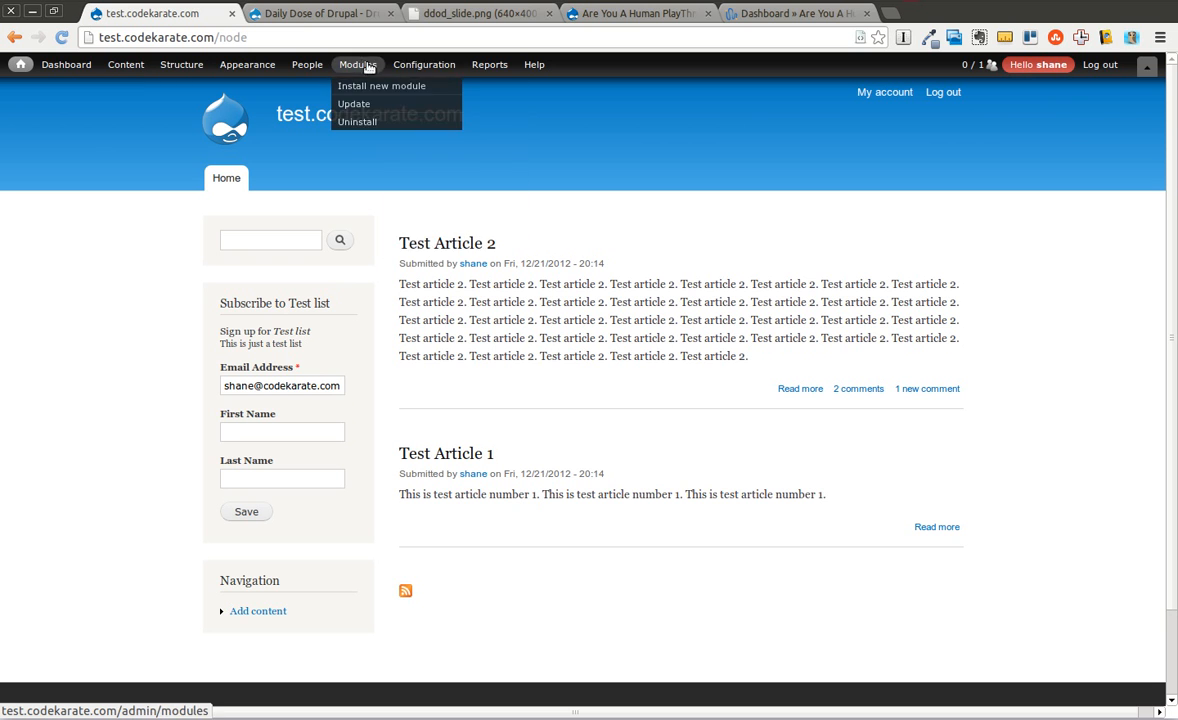
# Step: Enable 'Display form id of current form' in AYAH settings and save
pyautogui.click(534, 176)
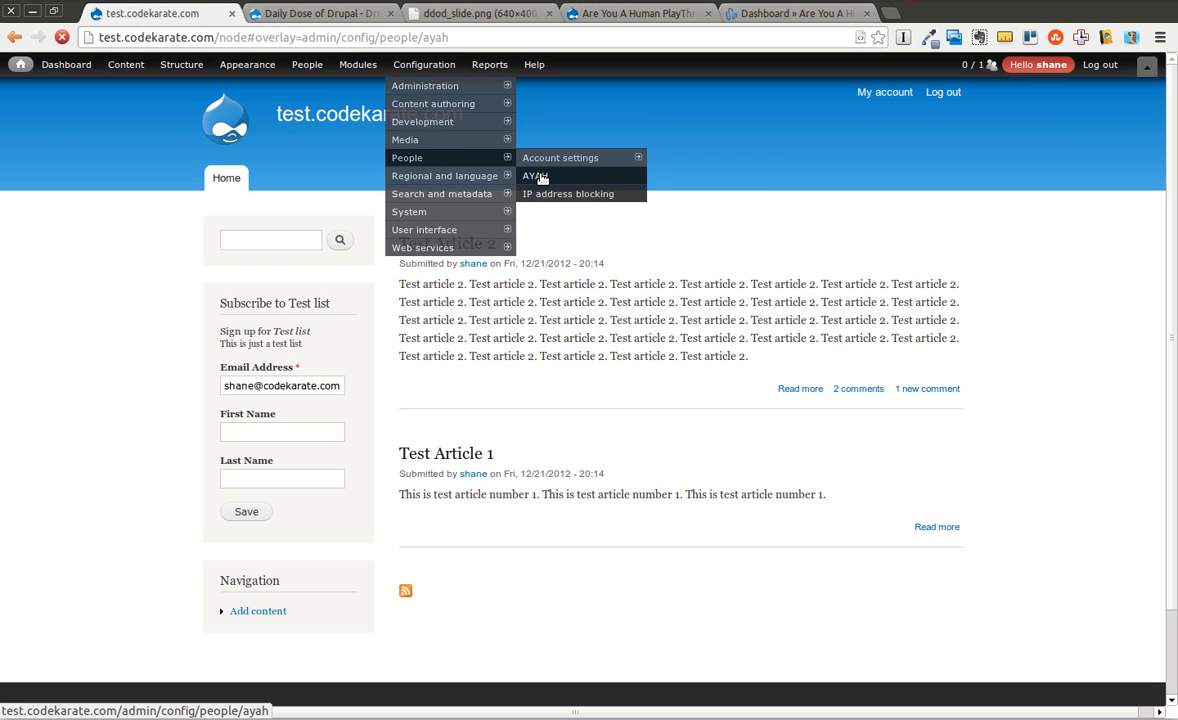
pyautogui.click(534, 176)
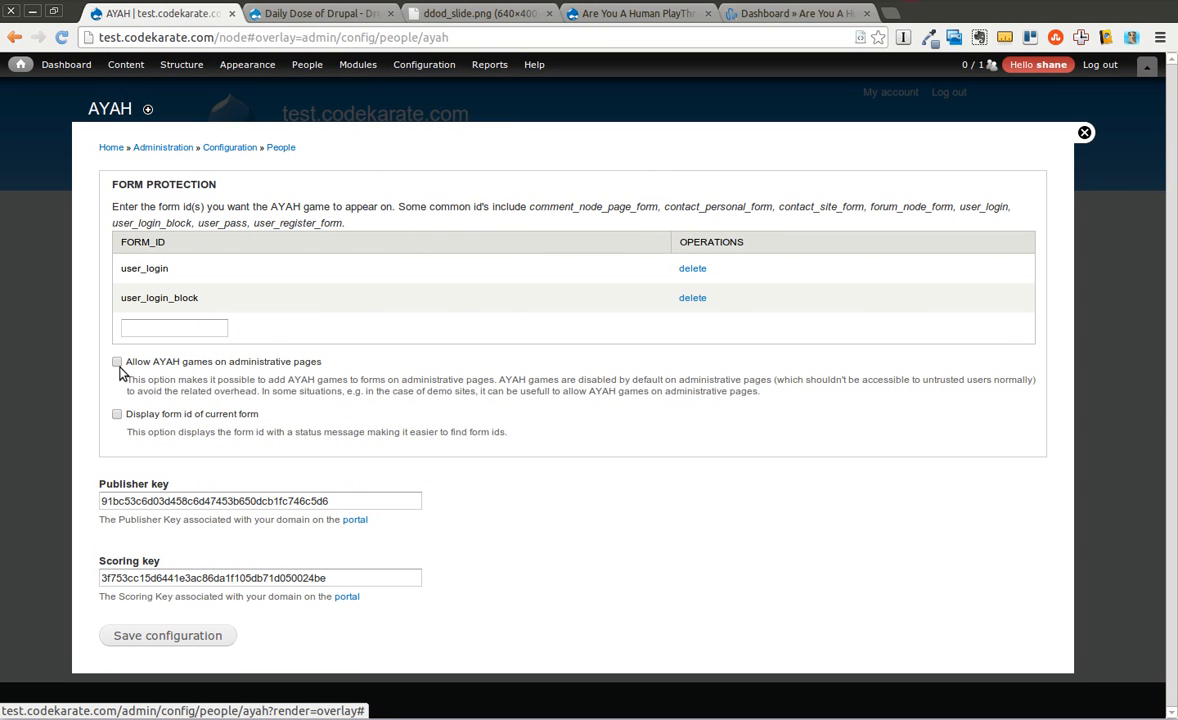
pyautogui.click(117, 413)
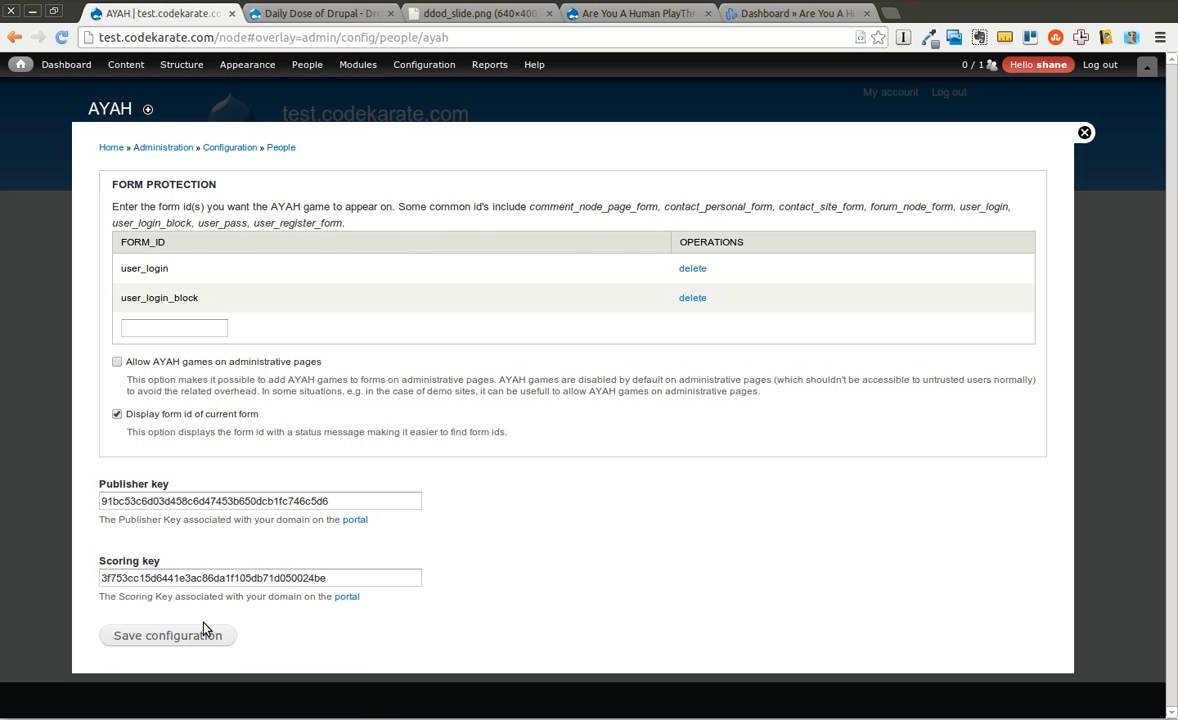
pyautogui.click(167, 635)
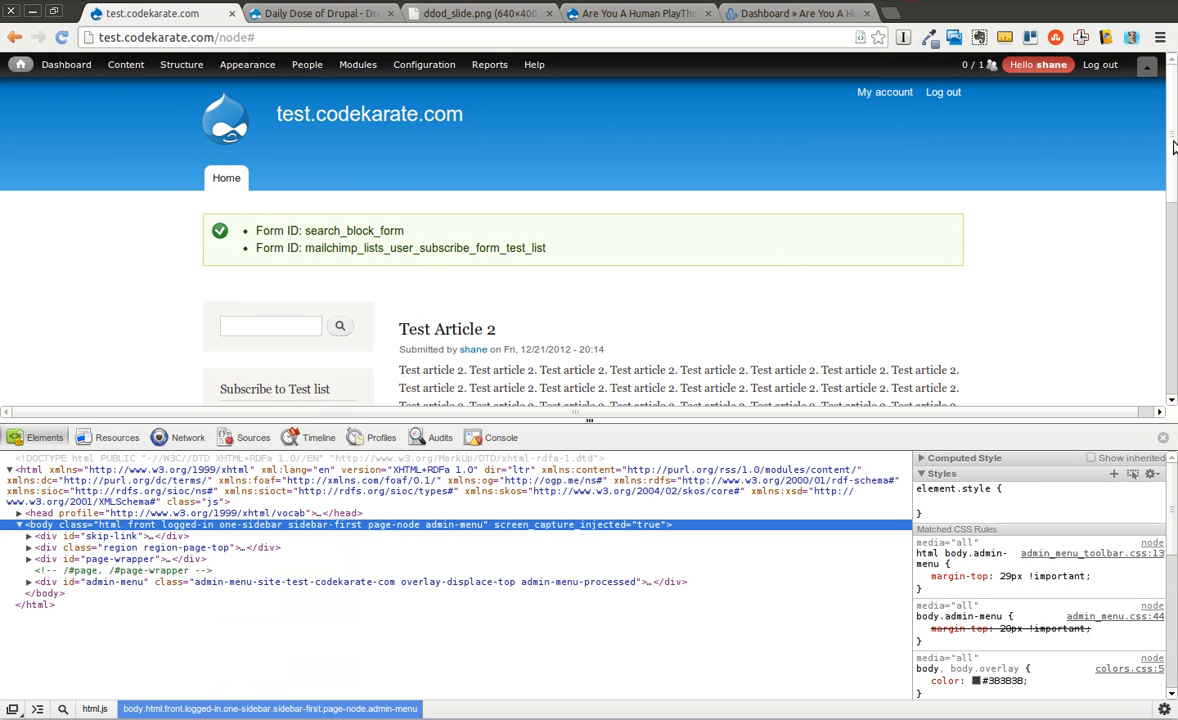
# Step: Inspect the Subscribe form's hidden form_id value in DevTools, then close DevTools
pyautogui.scroll(-3)
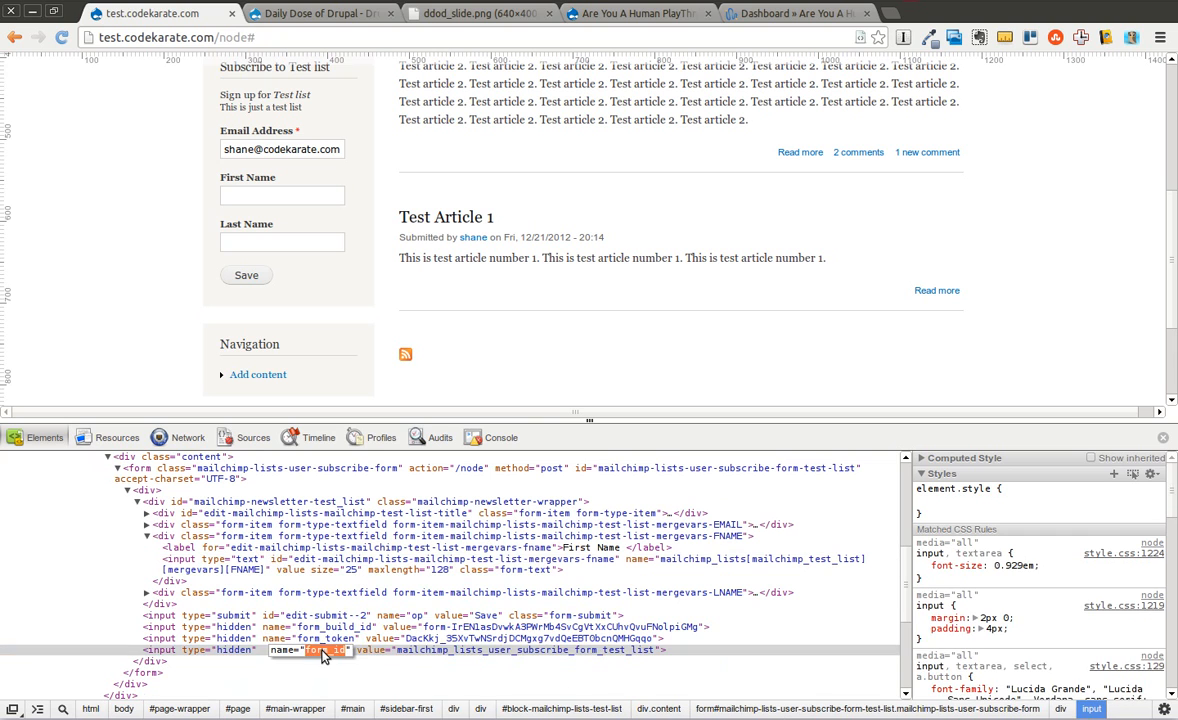
pyautogui.click(400, 650)
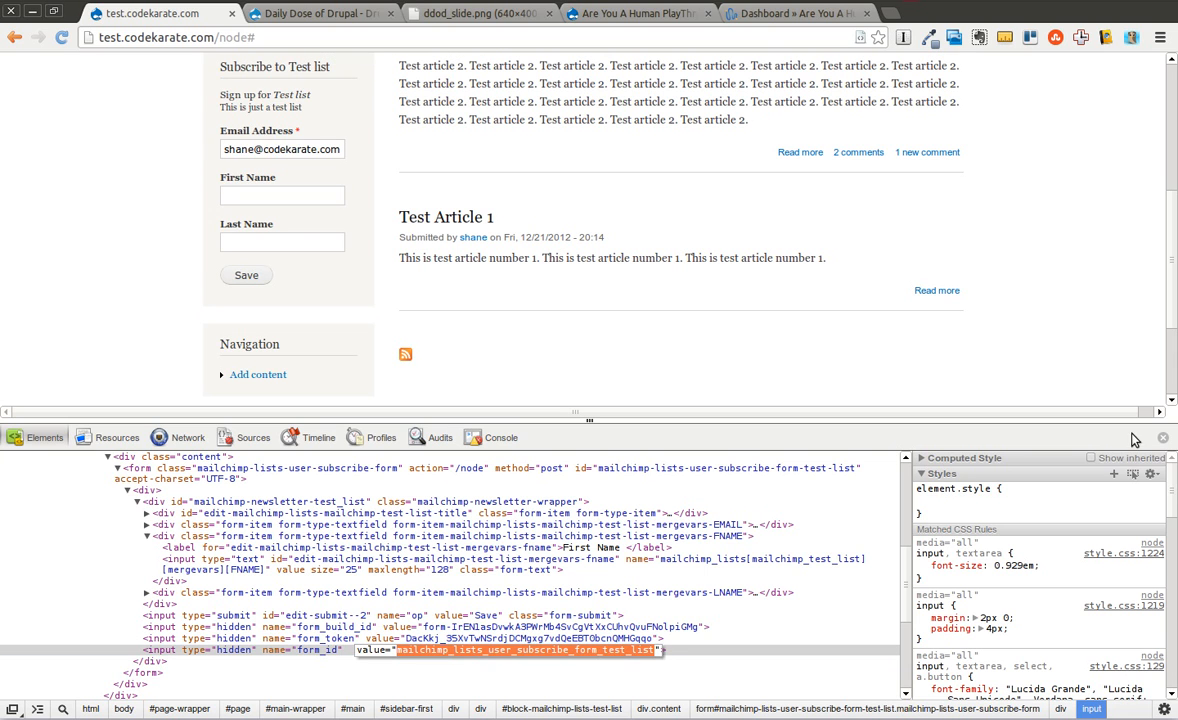
pyautogui.click(1163, 437)
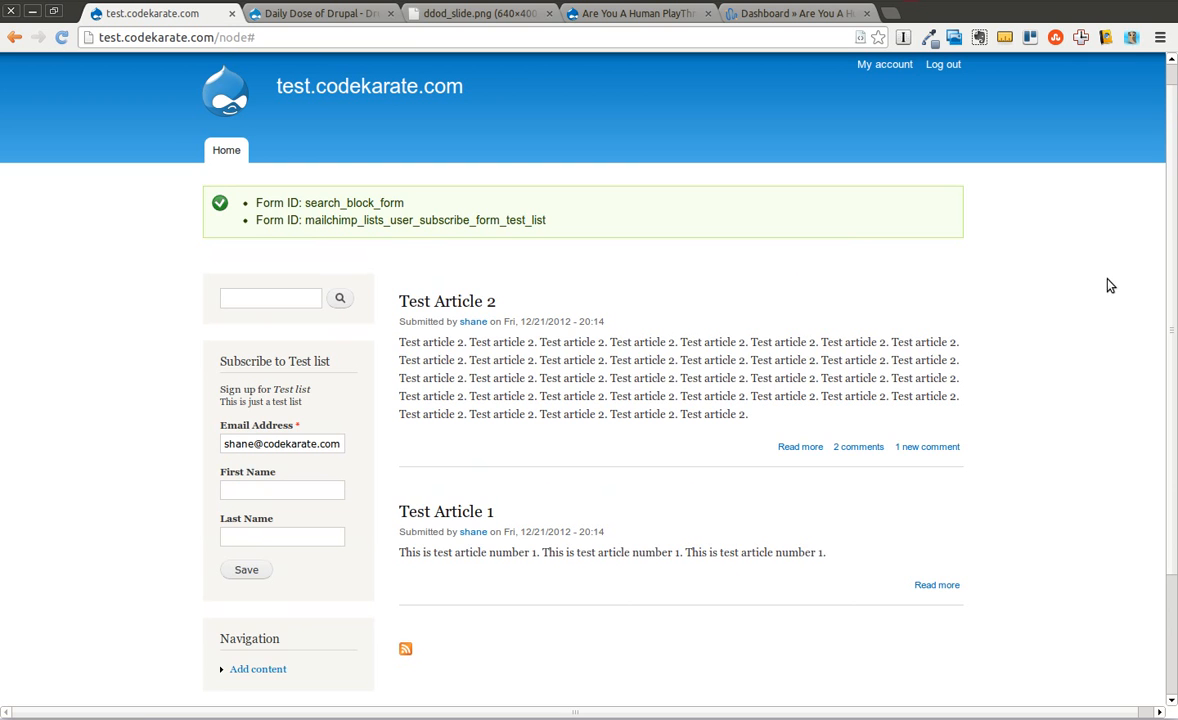
# Step: Go back to the AYAH settings page under Configuration > People
pyautogui.click(489, 64)
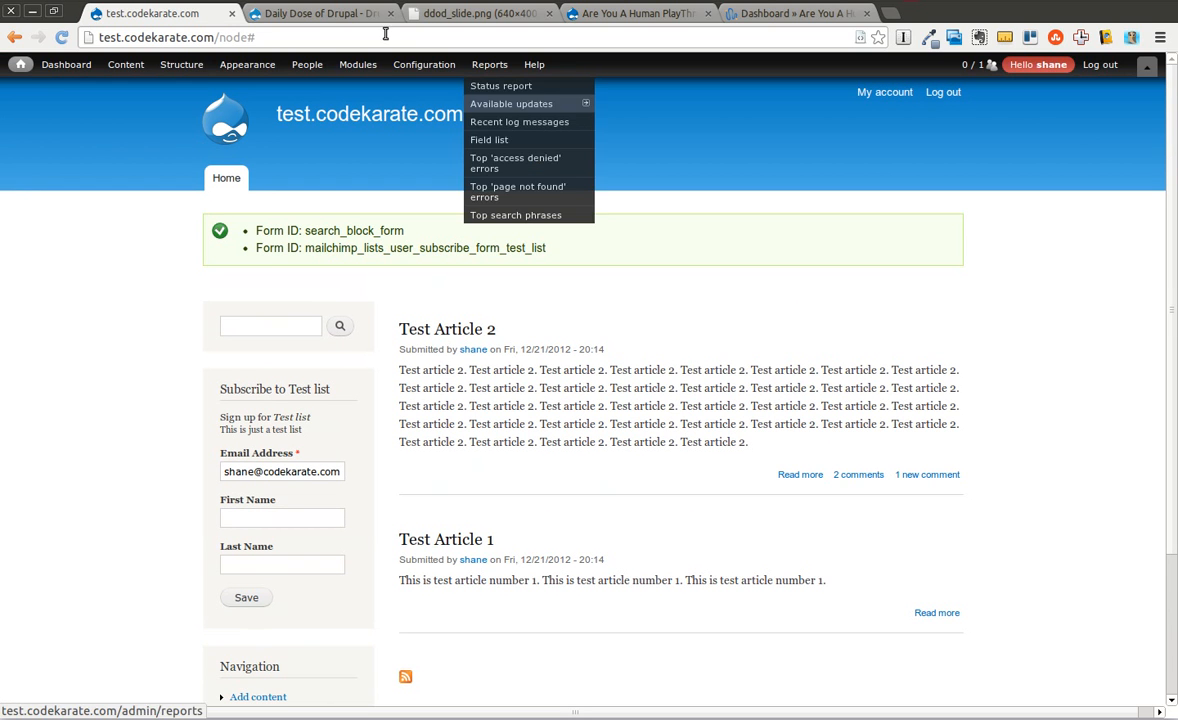
pyautogui.click(424, 64)
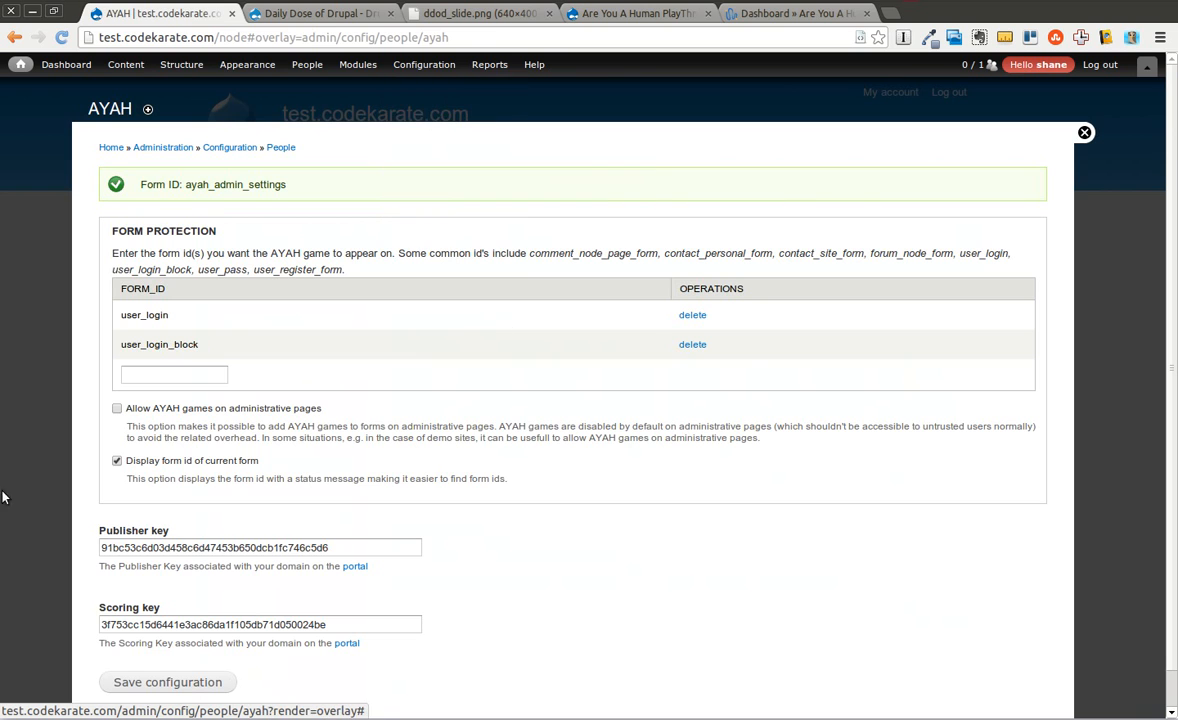
# Step: Untick 'Display form id of current form' in the AYAH settings
pyautogui.click(117, 460)
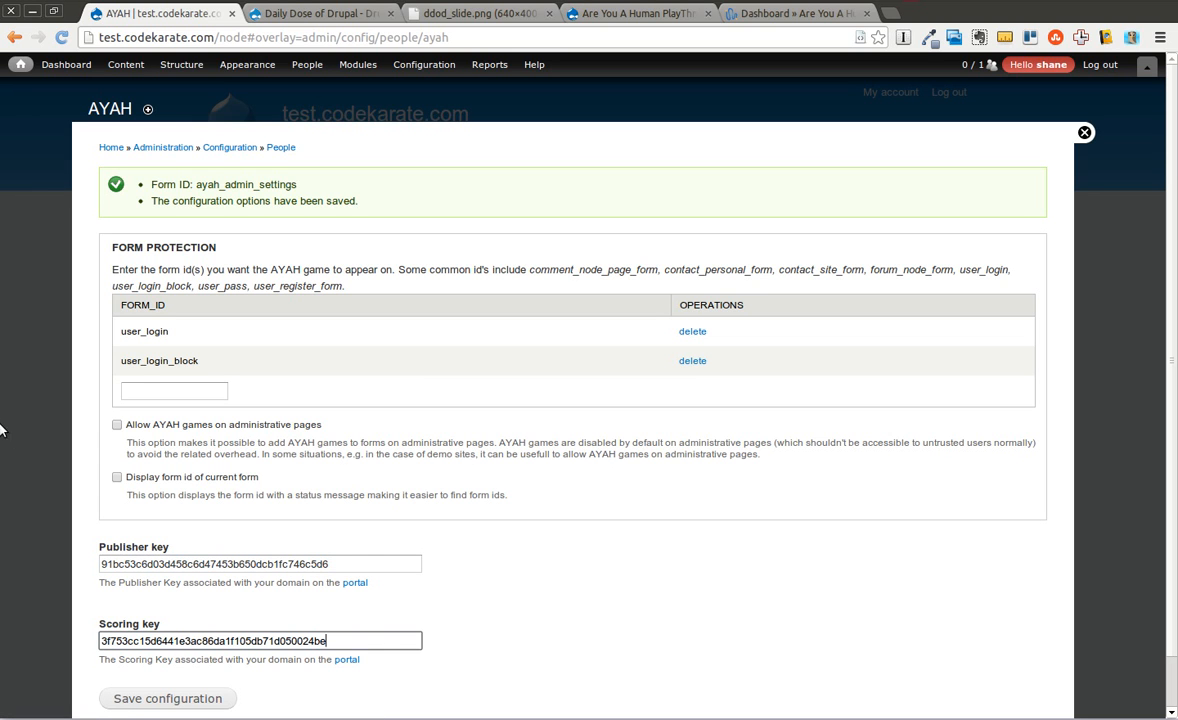
pyautogui.moveTo(285, 494)
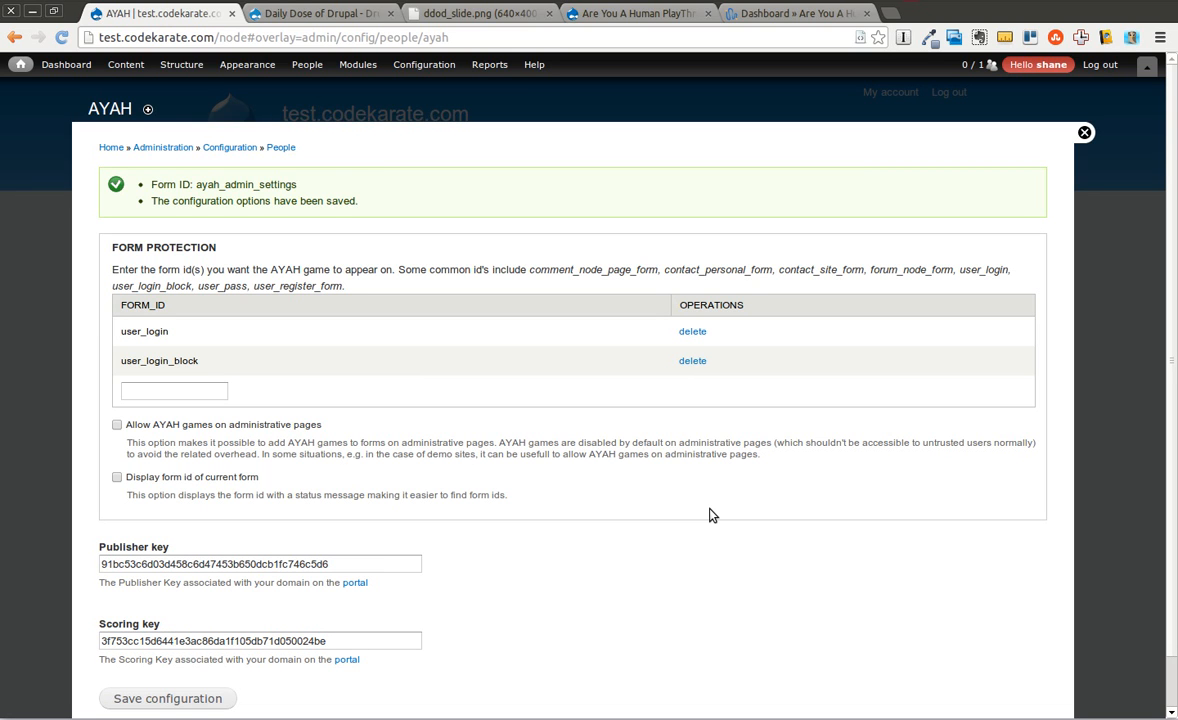
pyautogui.moveTo(546, 504)
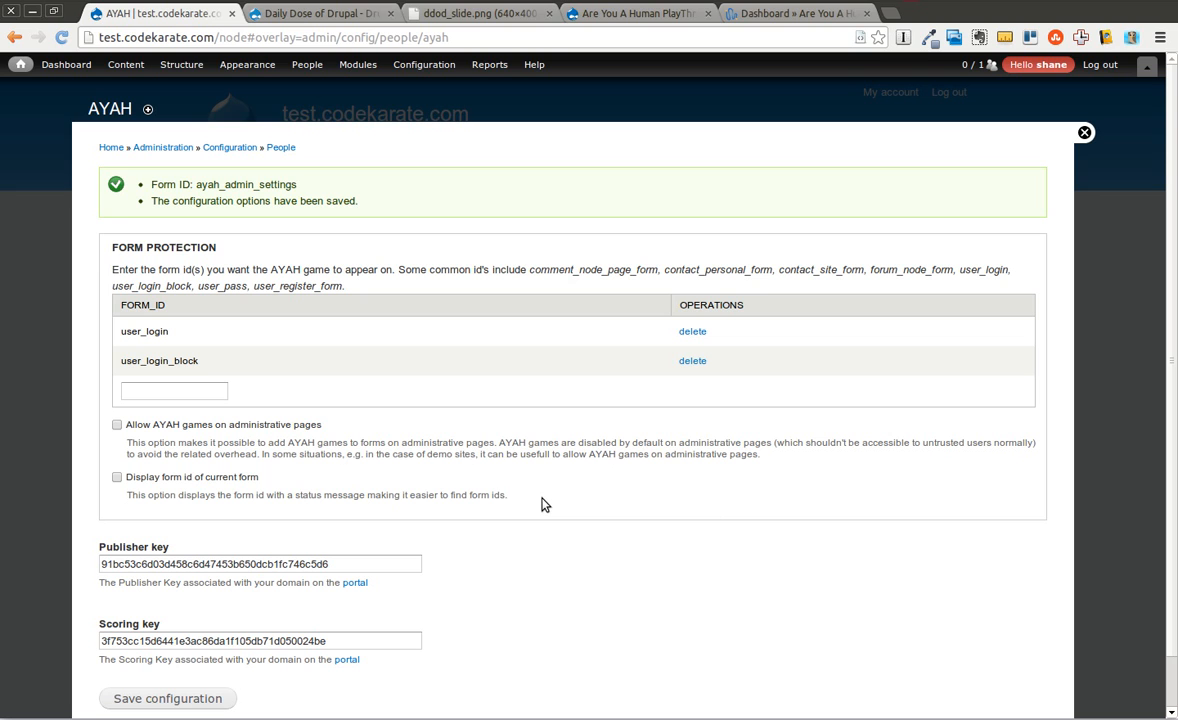
pyautogui.moveTo(490, 471)
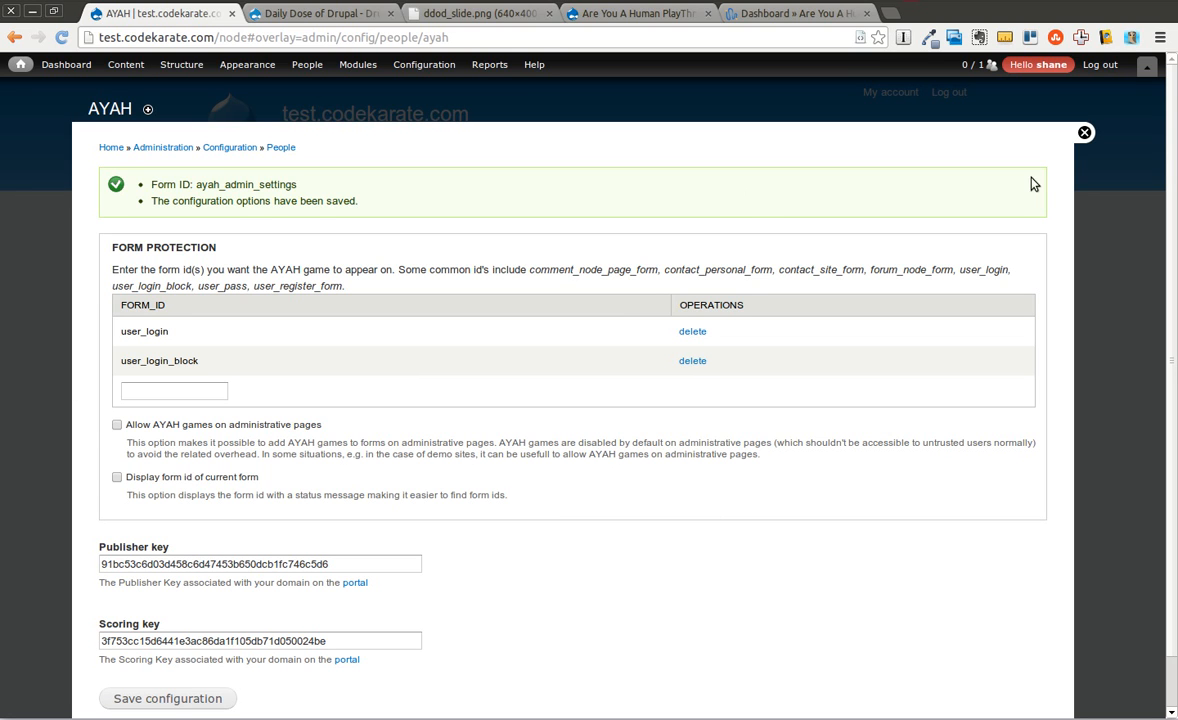
pyautogui.scroll(-3)
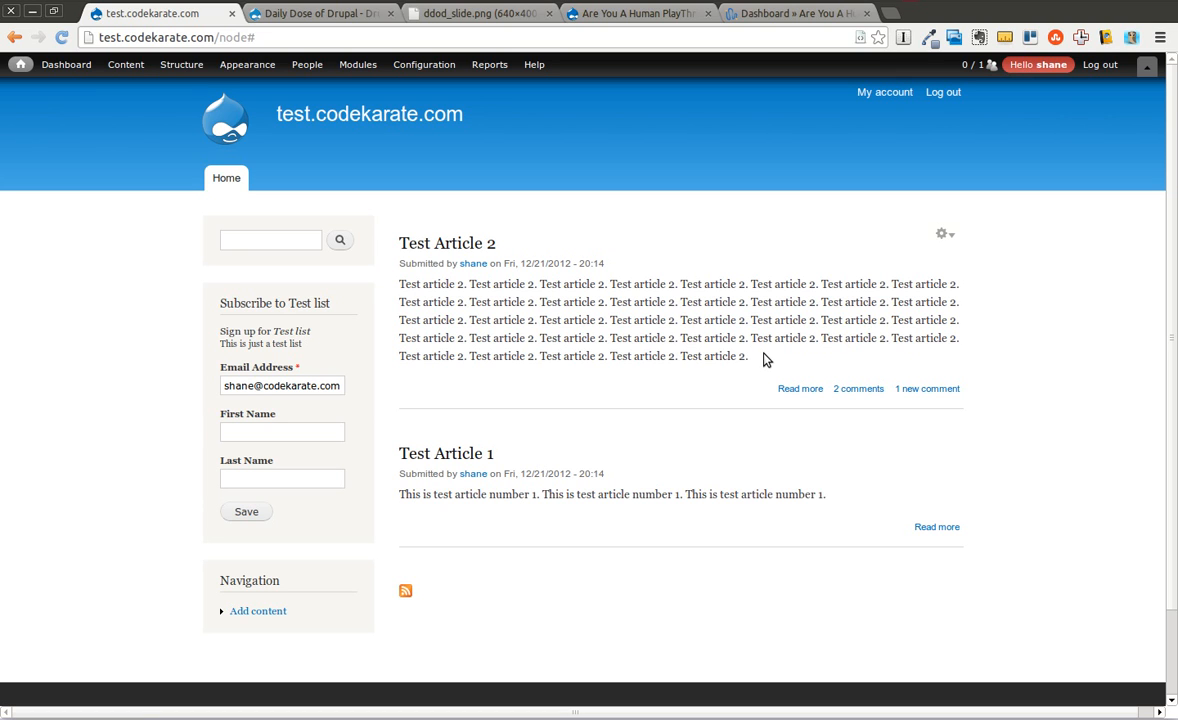
pyautogui.moveTo(605, 56)
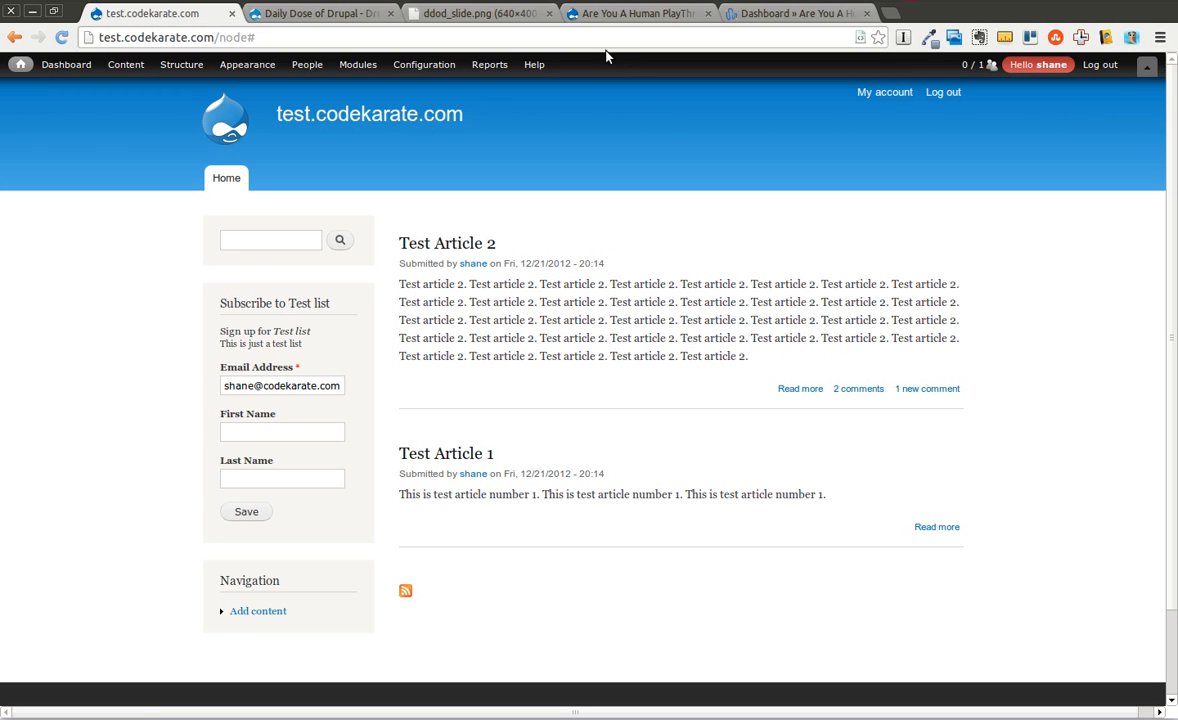